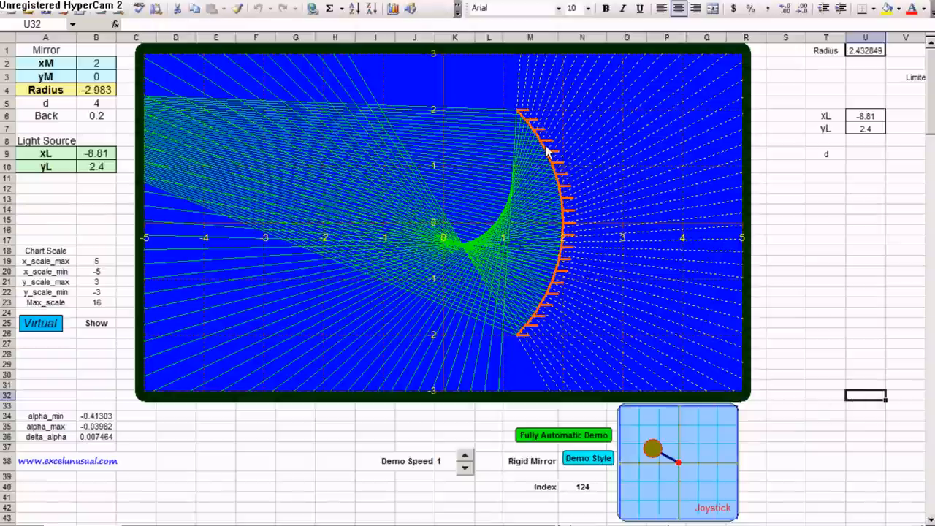
mouse_move(567, 345)
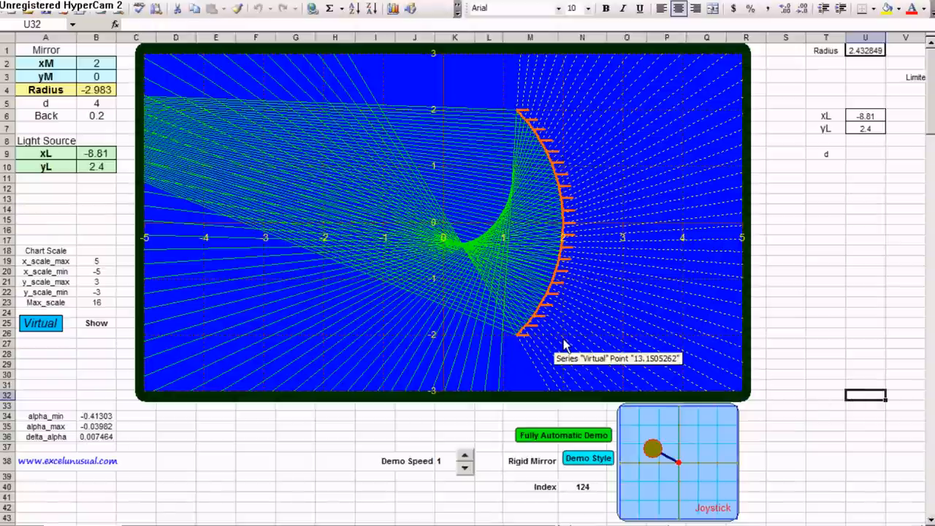
mouse_move(97, 184)
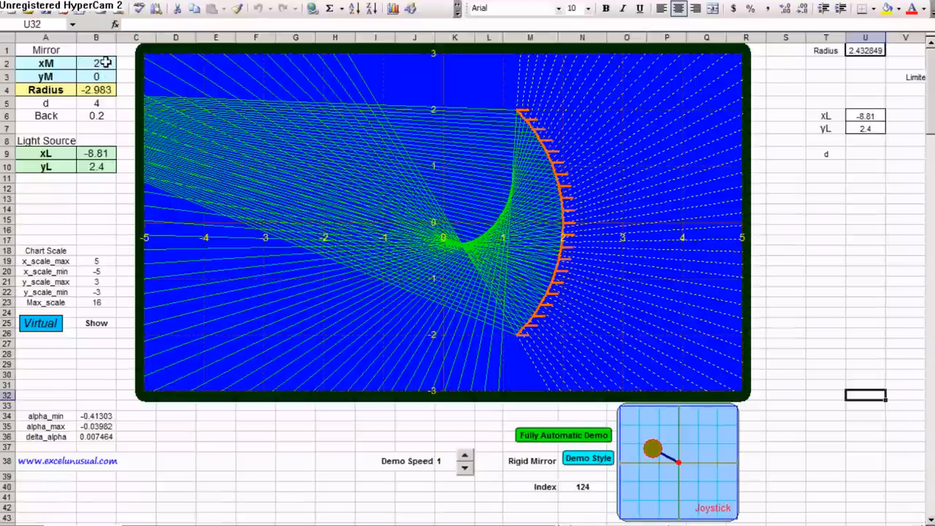
Enter new mirror-centre coordinates in xM and yM, ending with the centre at (-2, -2).
text(3)
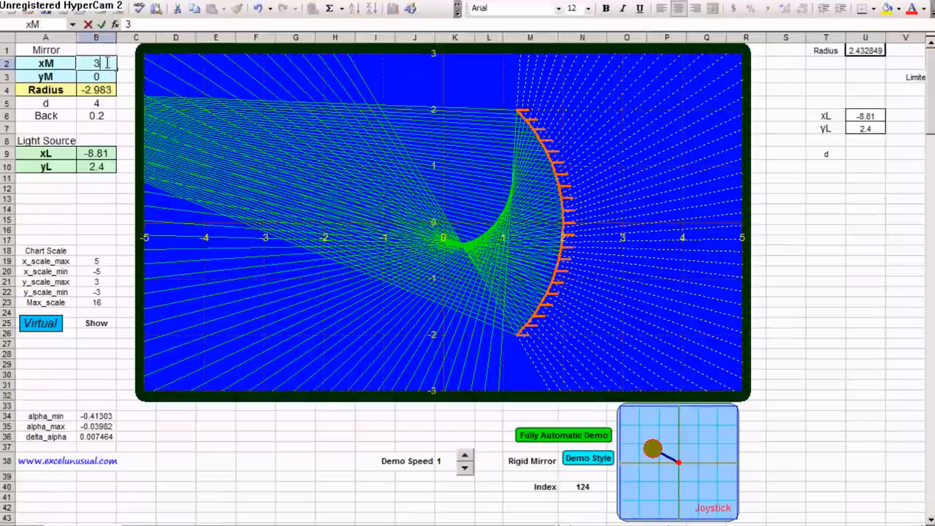
key(Return)
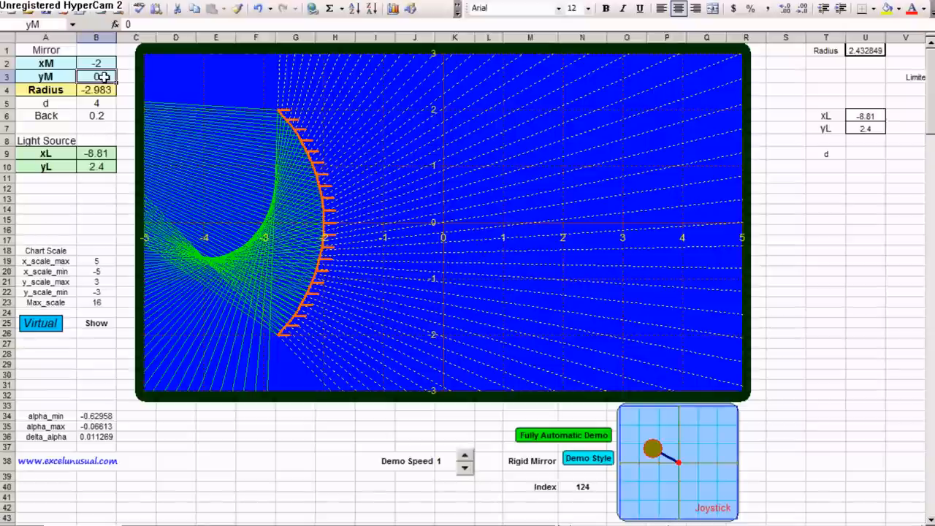
text(2)
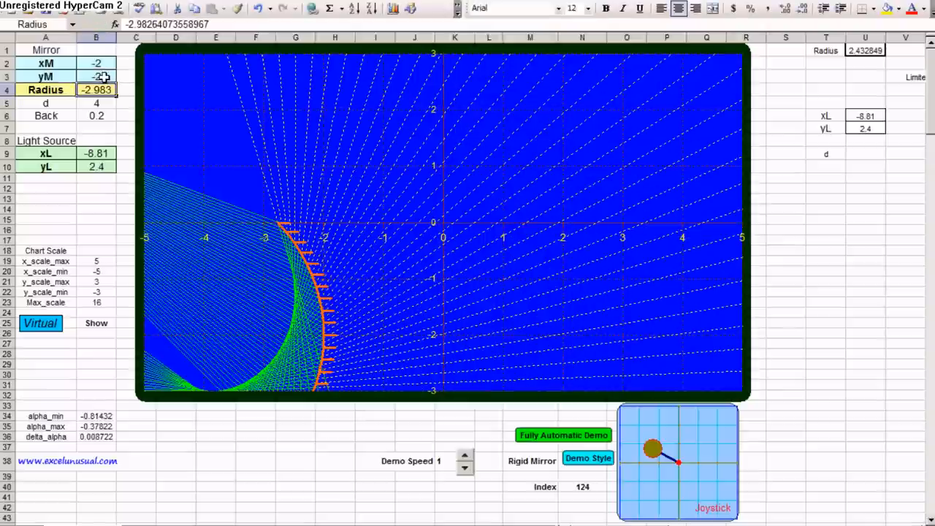
click(97, 76)
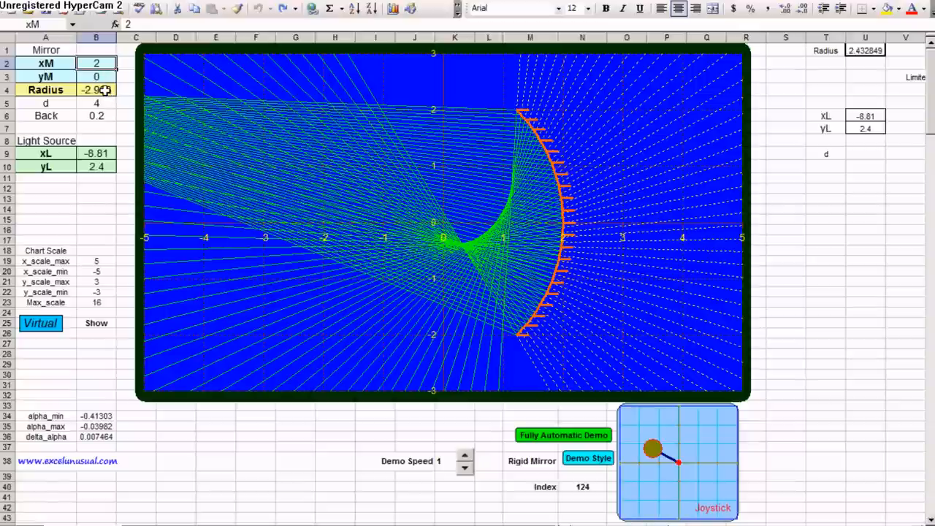
Restore the mirror to x = 2, y = 0 and change its radius to 4, reversing its curvature.
click(97, 89)
text(4)
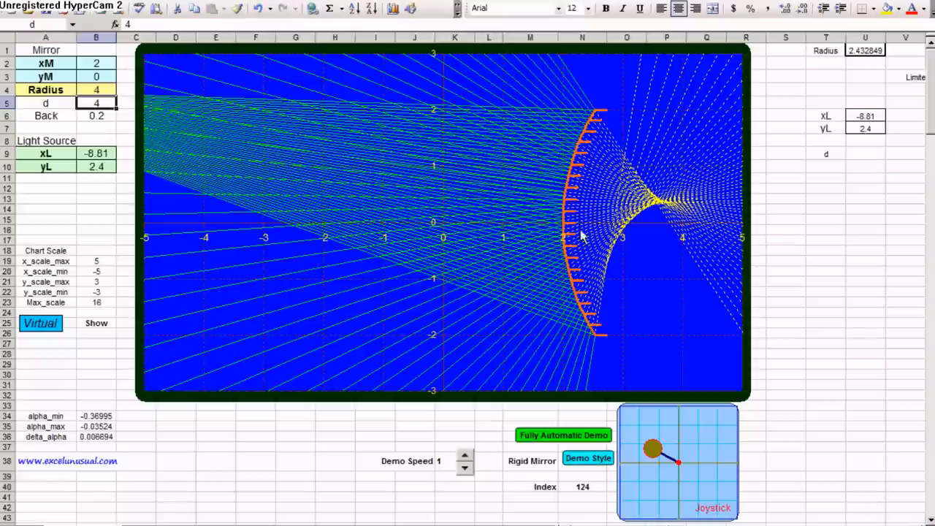
mouse_move(558, 319)
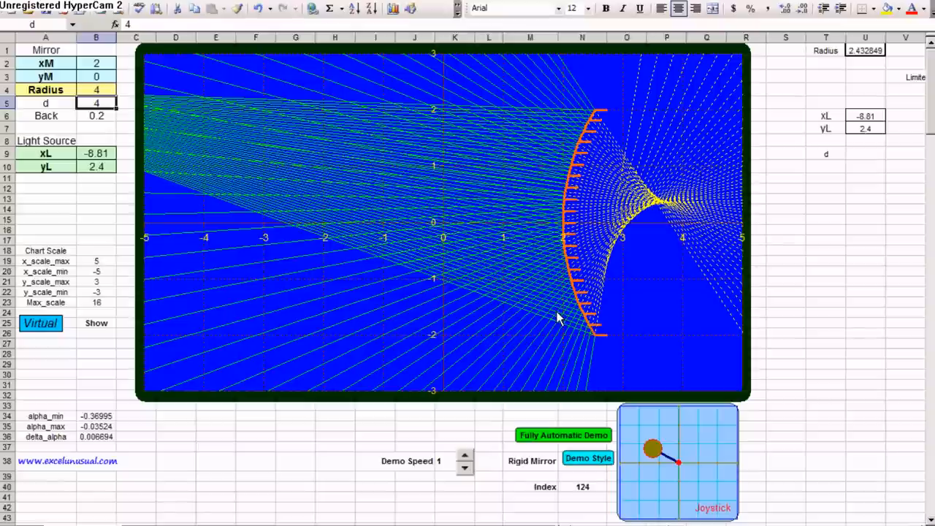
mouse_move(559, 319)
text(2)
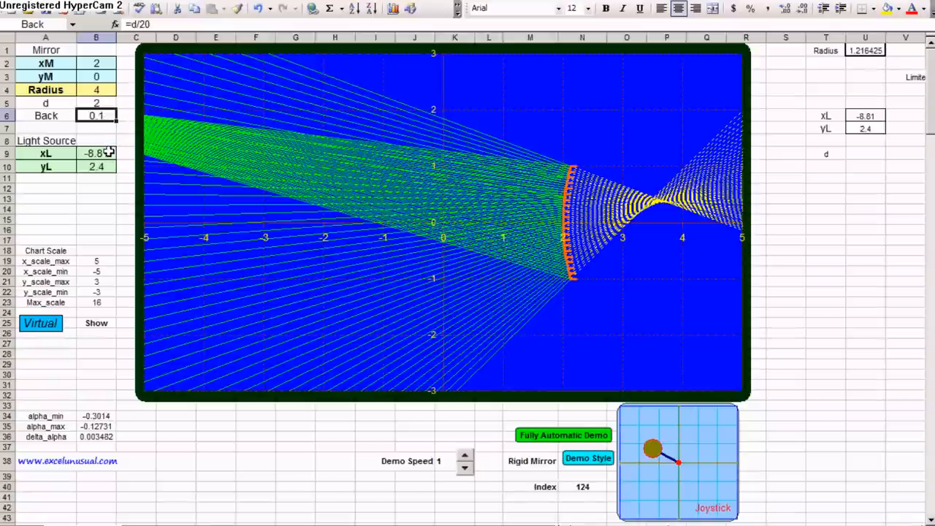
With mirror size d = 2, move the light source xL from -8.81 to -5 and then to 0.
click(96, 154)
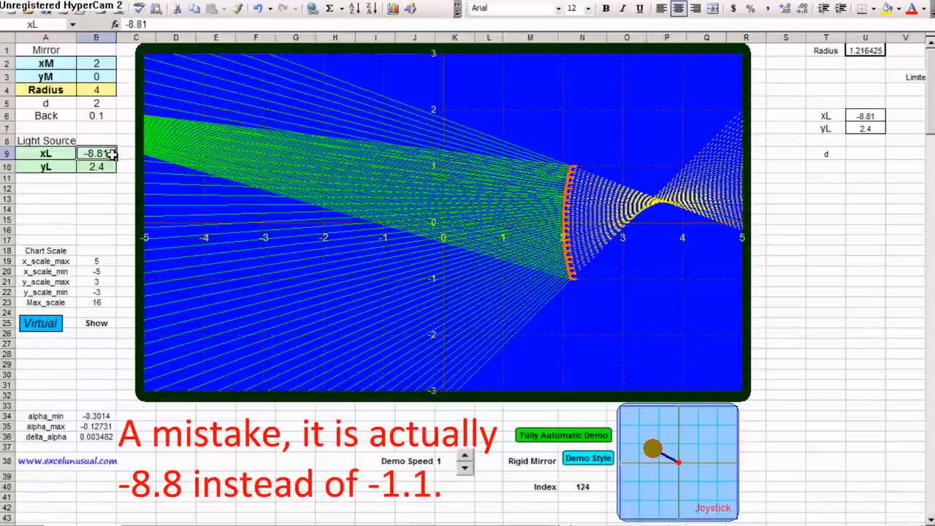
mouse_move(395, 191)
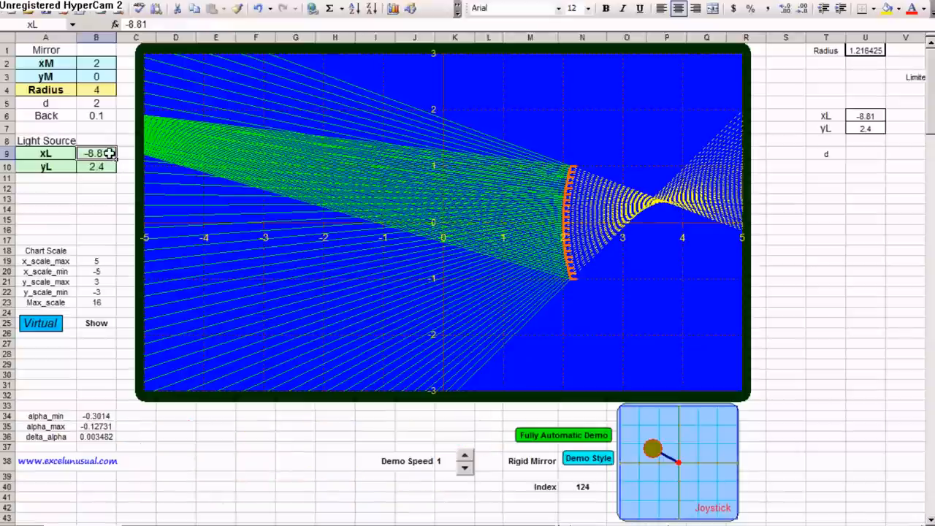
text(5)
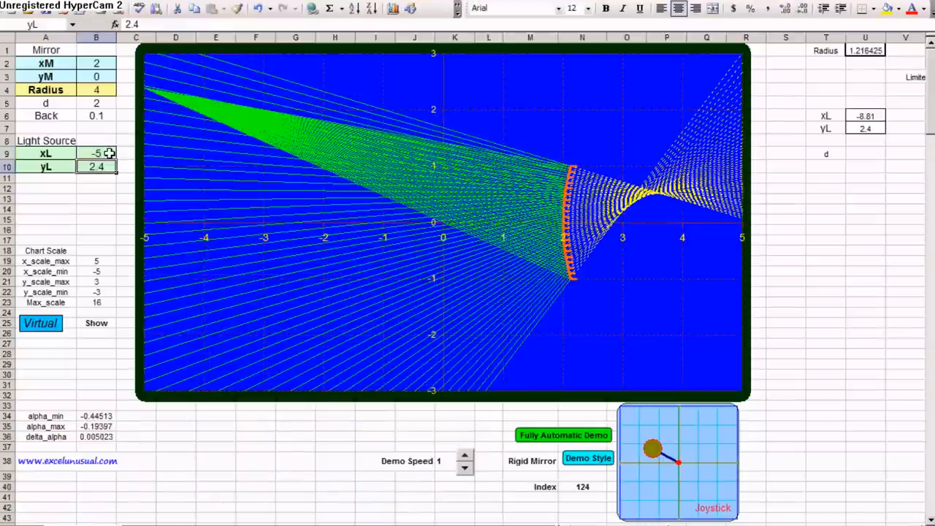
click(96, 154)
text(0)
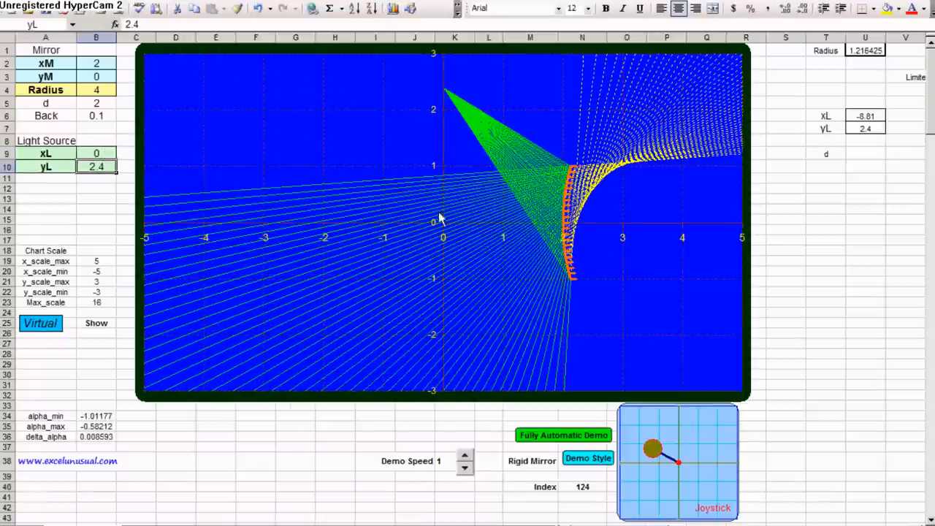
mouse_move(446, 90)
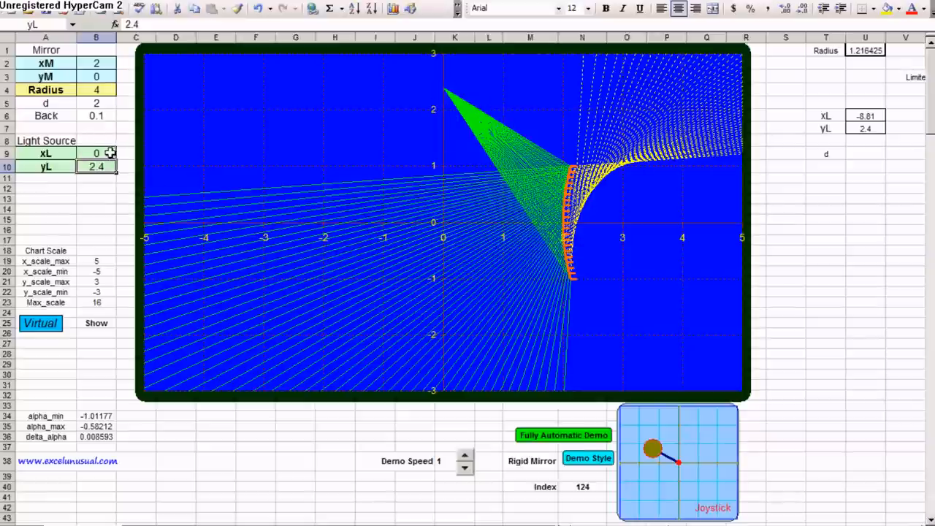
mouse_move(120, 169)
text(0)
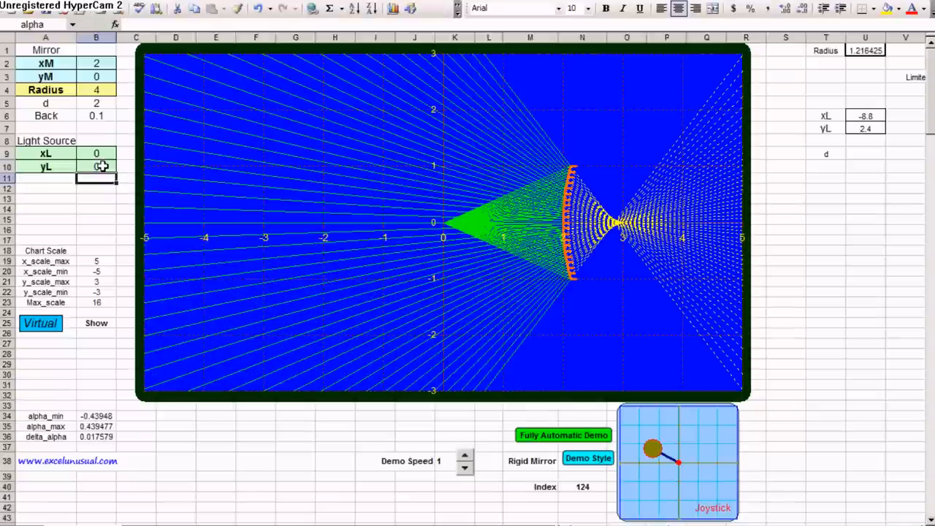
Lower the light source yL to -3 so it sits at (0, -3) below the origin.
click(97, 166)
text(-3)
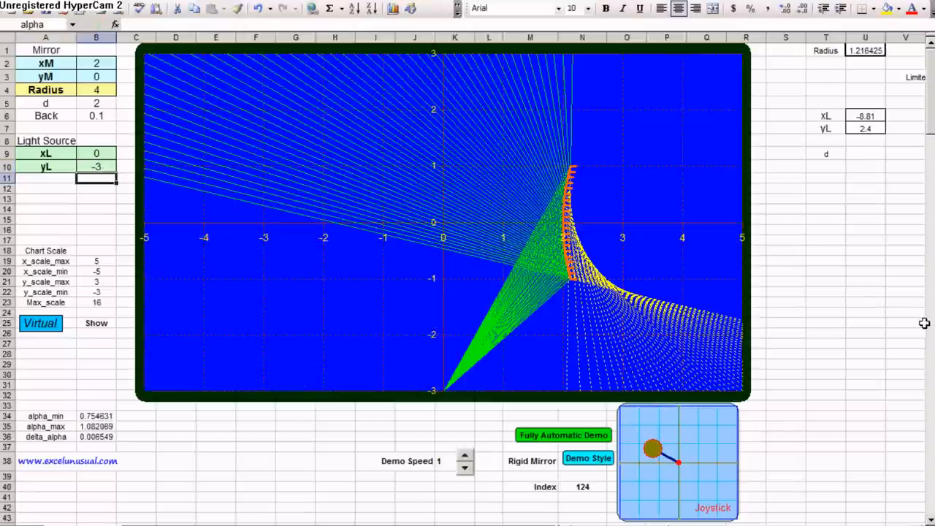
click(866, 333)
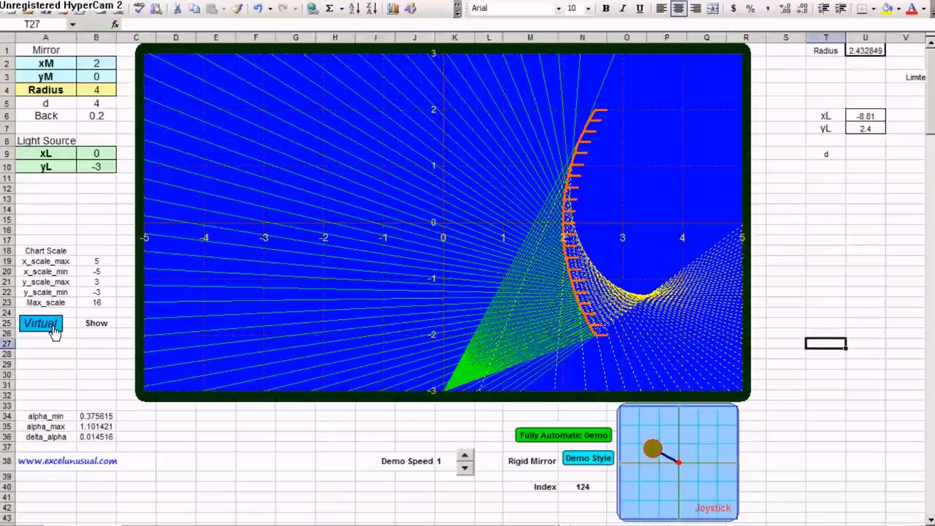
Toggle the Virtual button to Hide so only the real reflected rays remain.
click(96, 323)
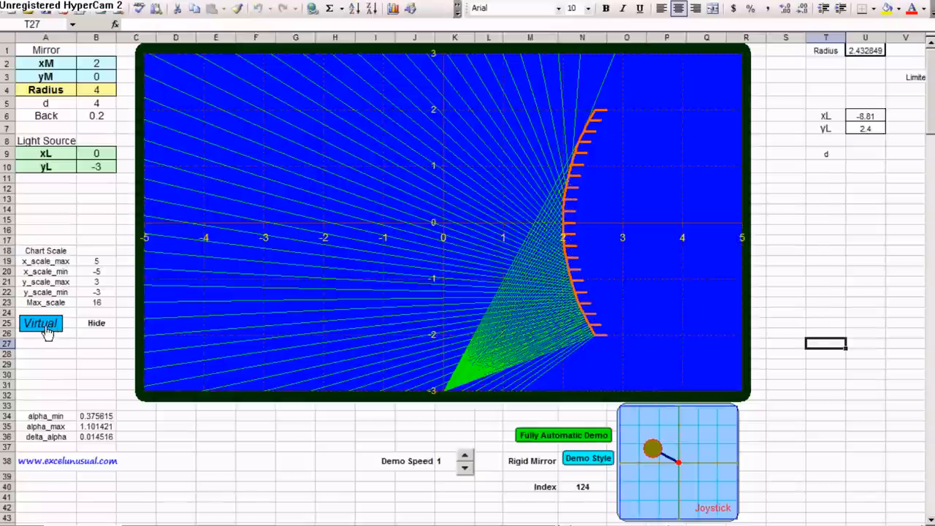
click(41, 323)
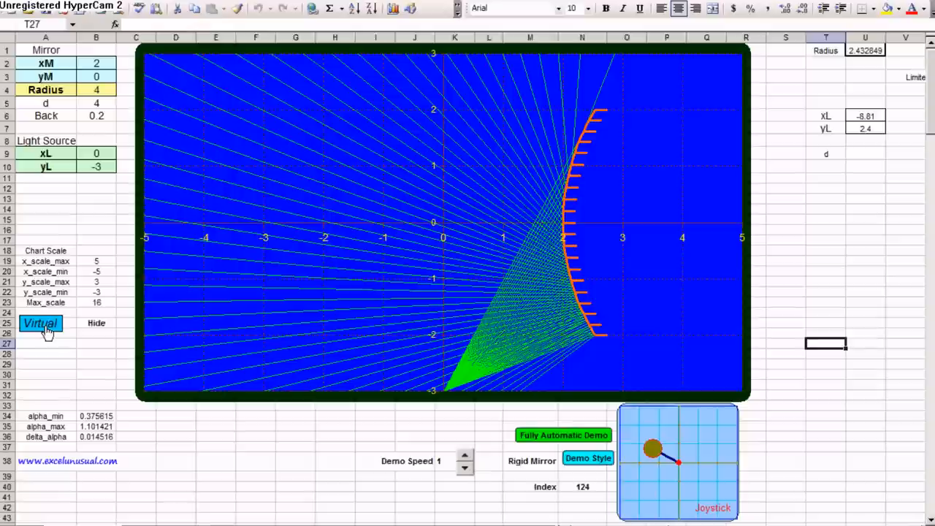
mouse_move(786, 430)
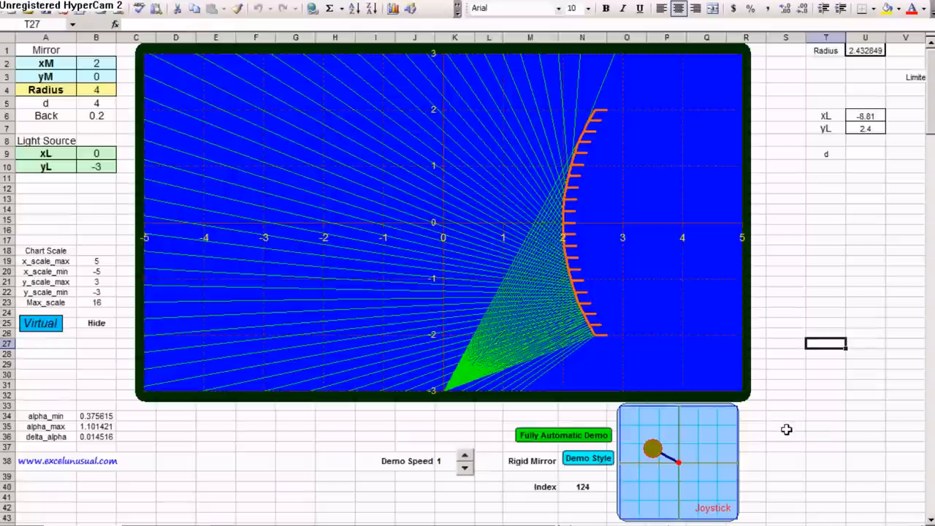
mouse_move(664, 369)
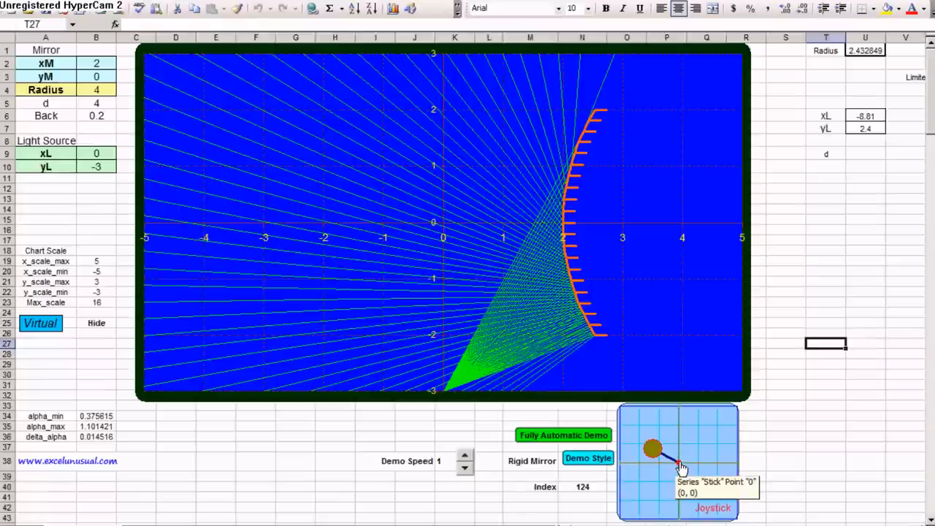
Sweep the light source around the rigid mirror with the joystick, ending near (-1.4, -1.4).
drag(651, 447, 672, 462)
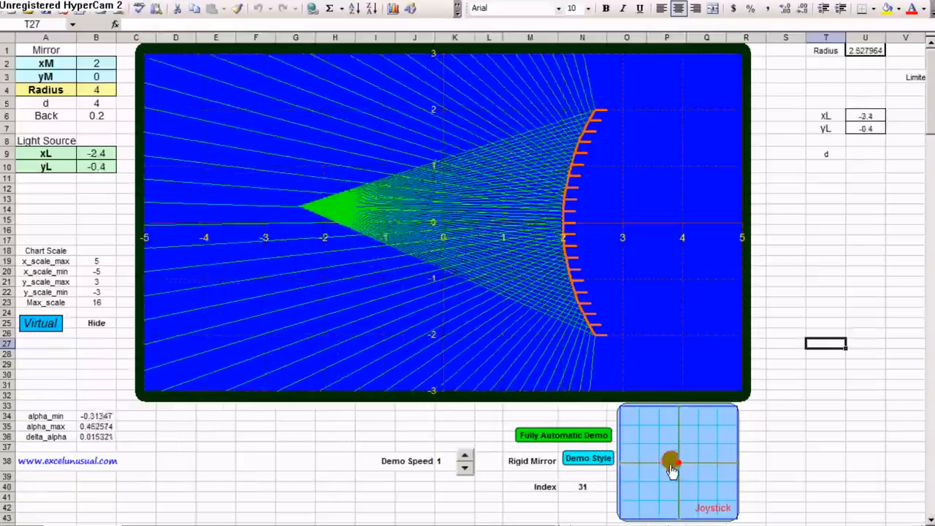
drag(671, 465, 670, 450)
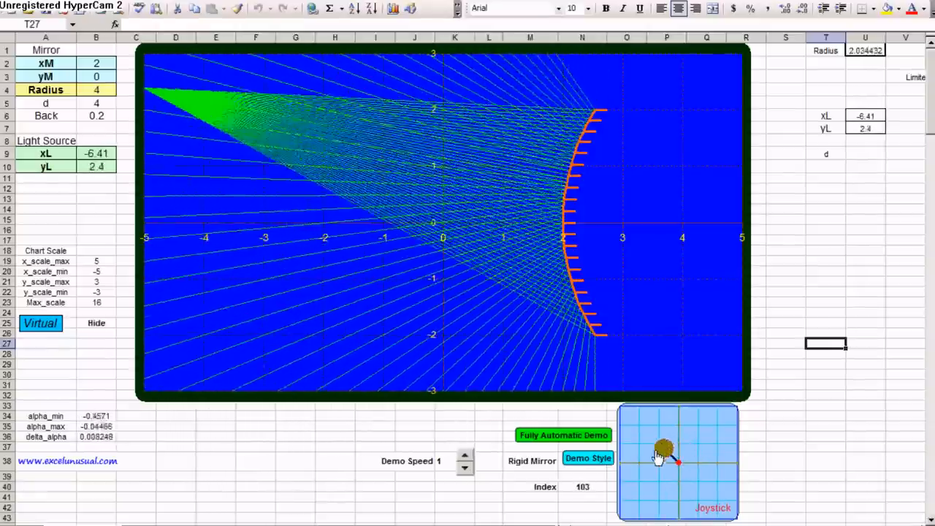
drag(665, 450, 665, 465)
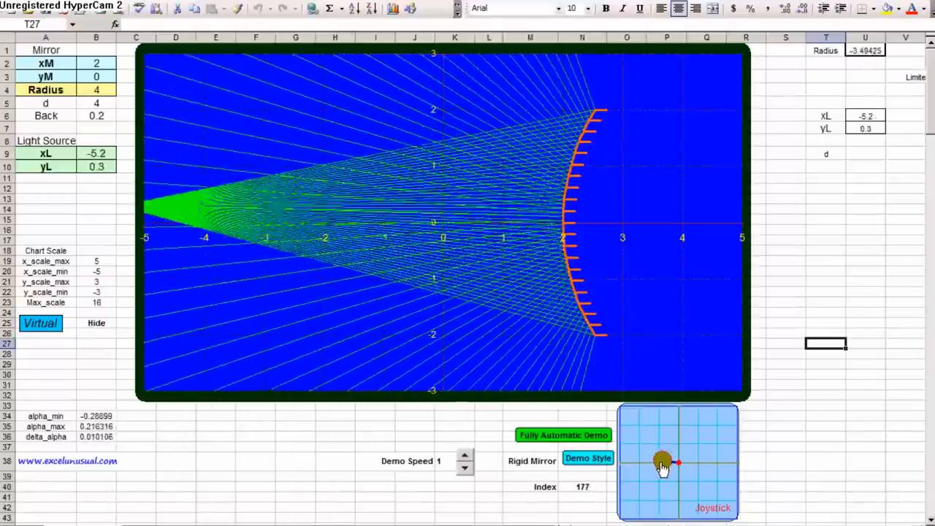
drag(661, 465, 674, 474)
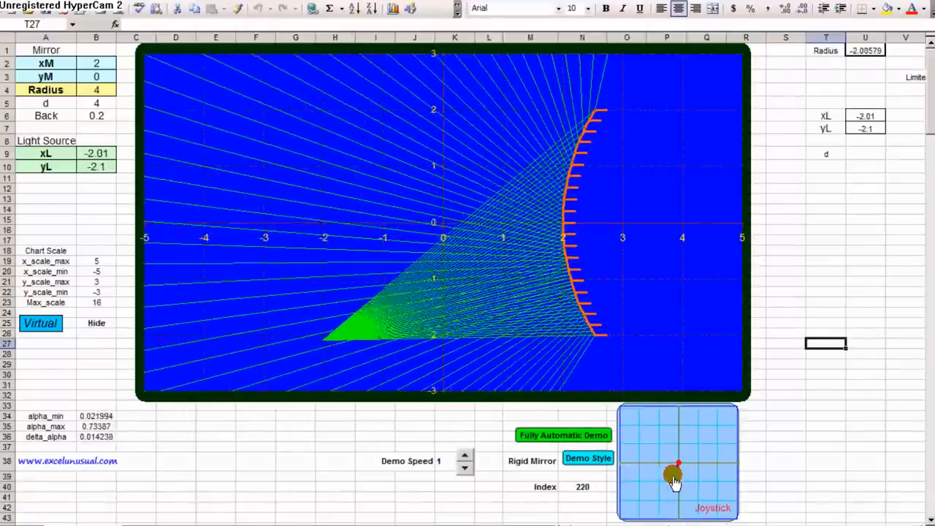
drag(675, 474, 655, 456)
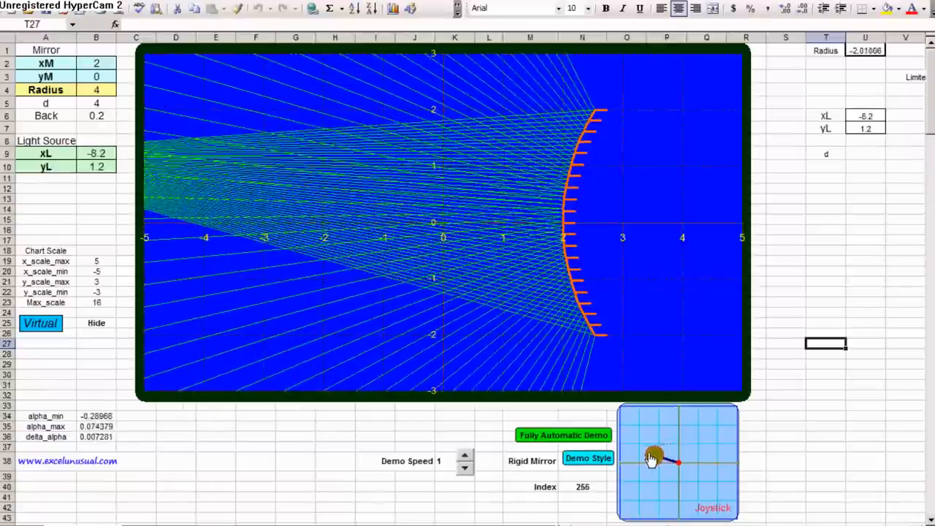
drag(652, 456, 663, 455)
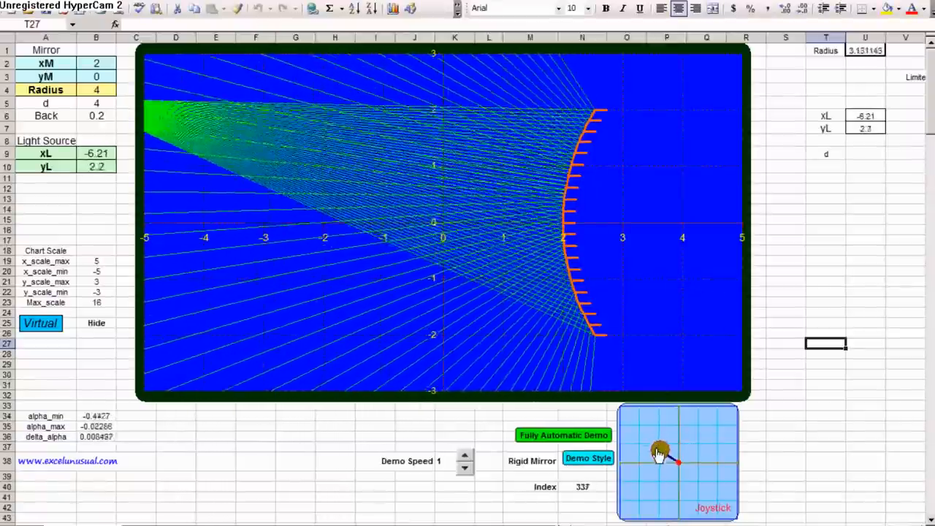
drag(660, 450, 660, 462)
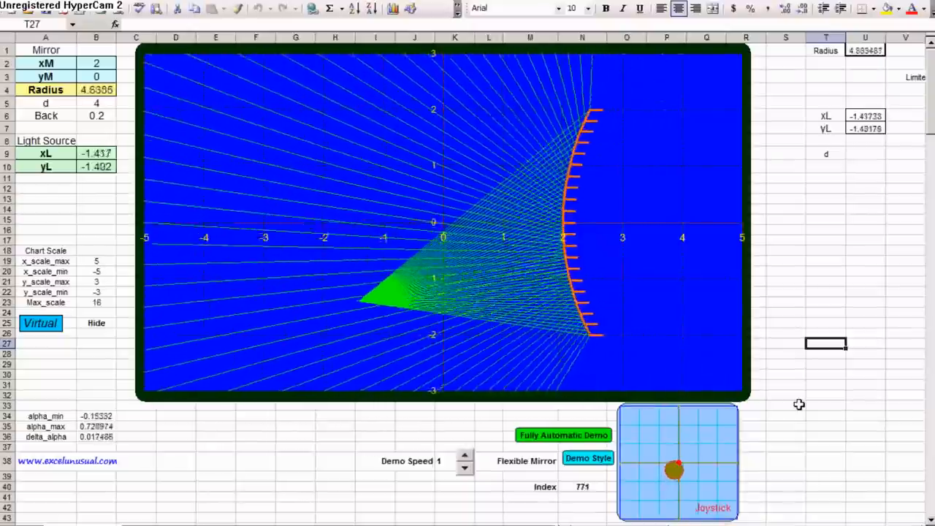
In Flexible Mirror mode, move the light source upper-left then far left below the axis to (-9.57, -2.644).
drag(675, 469, 676, 460)
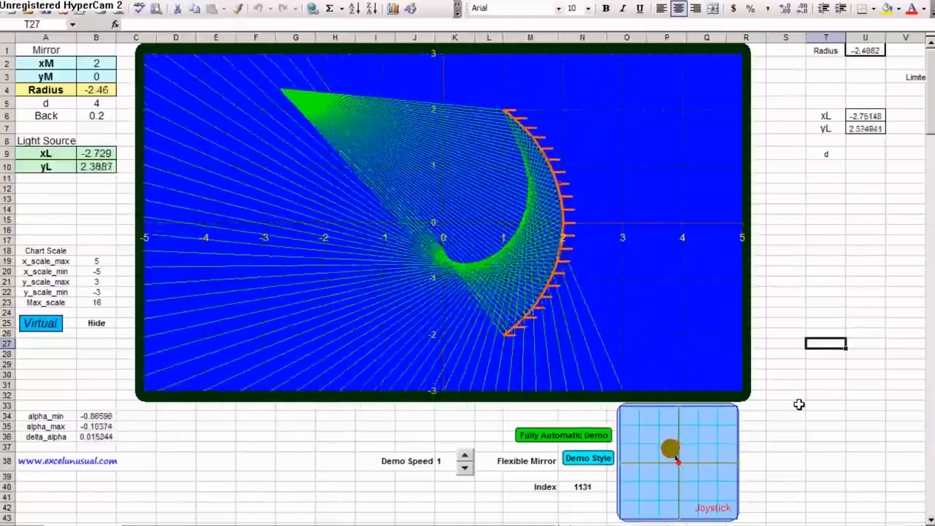
drag(671, 450, 665, 456)
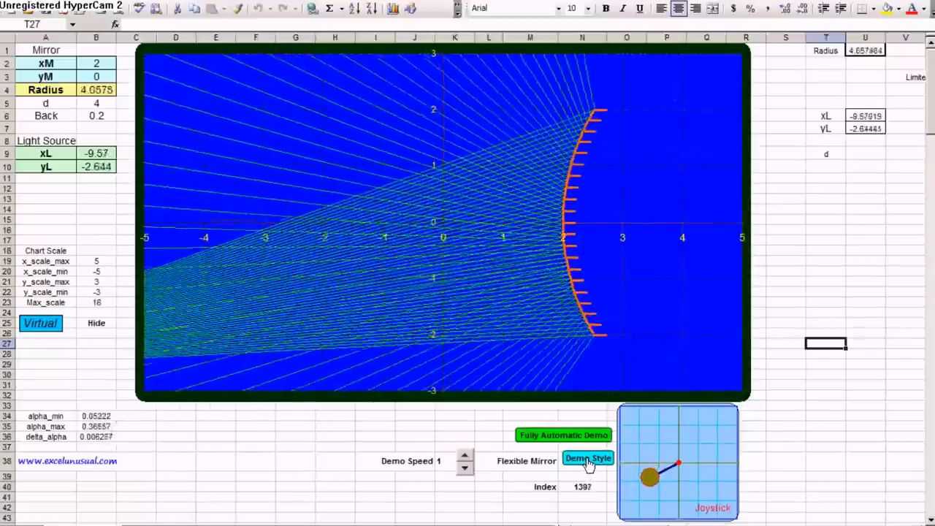
Switch Demo Style back to Rigid Mirror and let the automatic ray animation run.
click(587, 460)
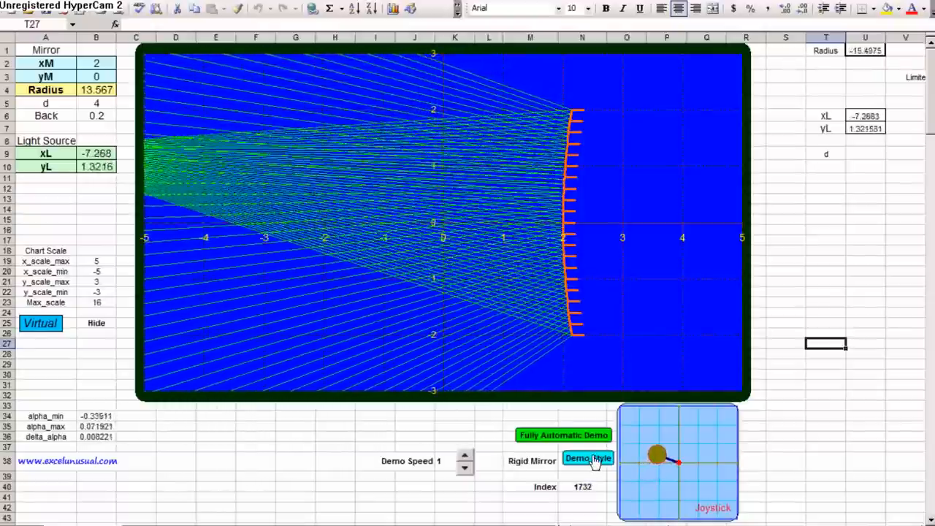
click(587, 461)
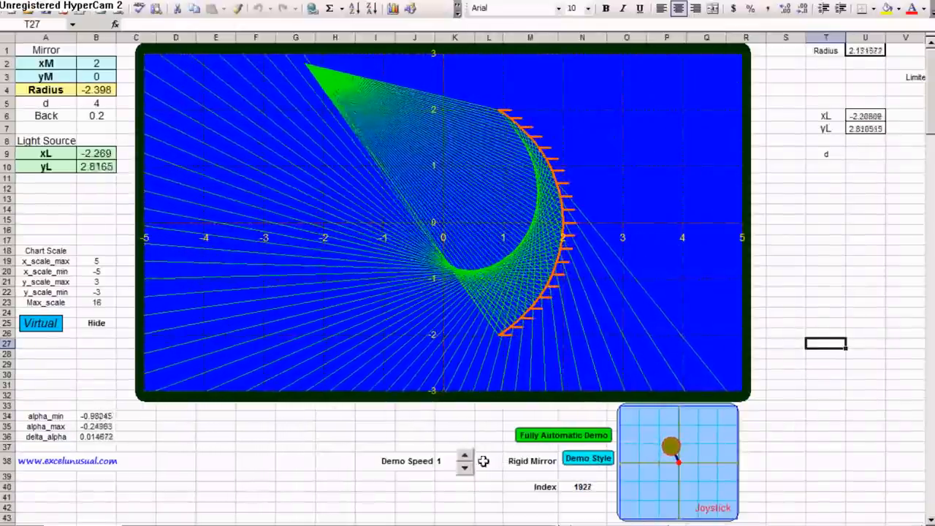
Raise Demo Speed to 10, switch to Flexible Mirror, then lower the speed to 2.
click(465, 455)
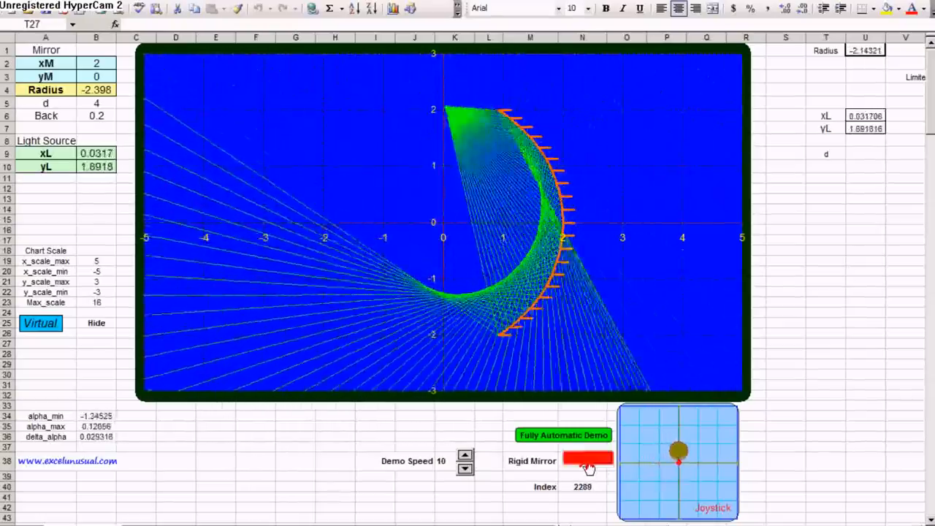
click(587, 458)
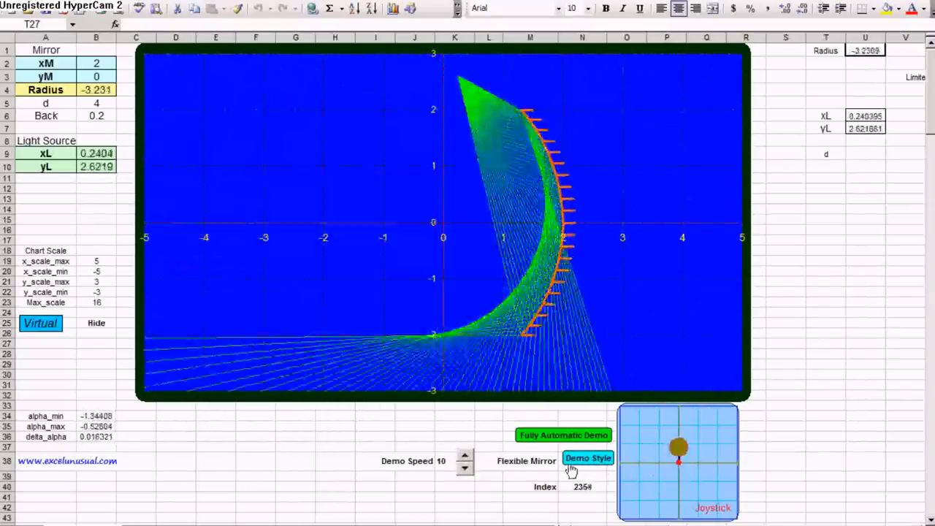
click(465, 467)
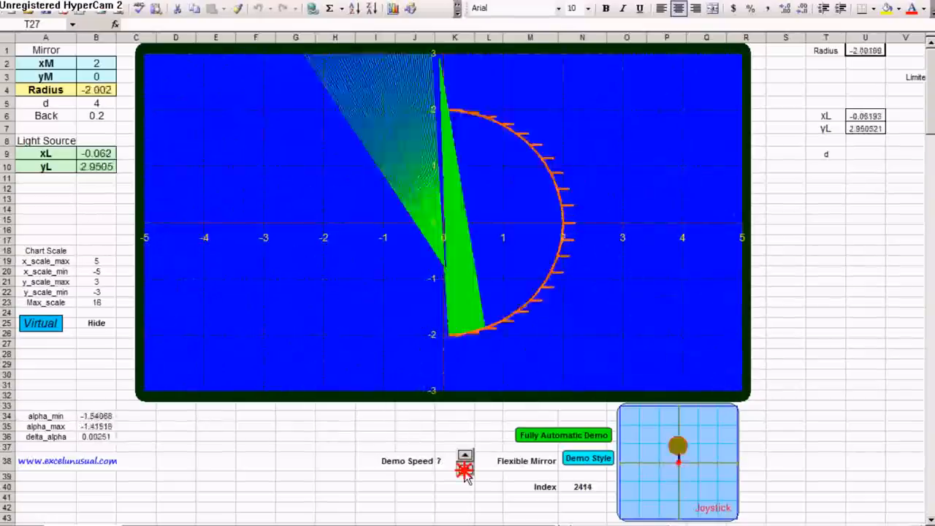
click(464, 467)
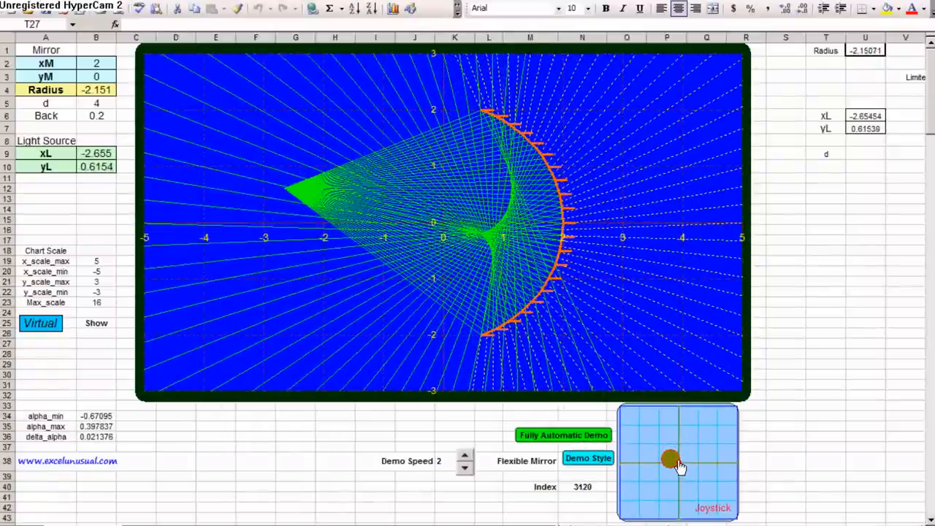
mouse_move(672, 459)
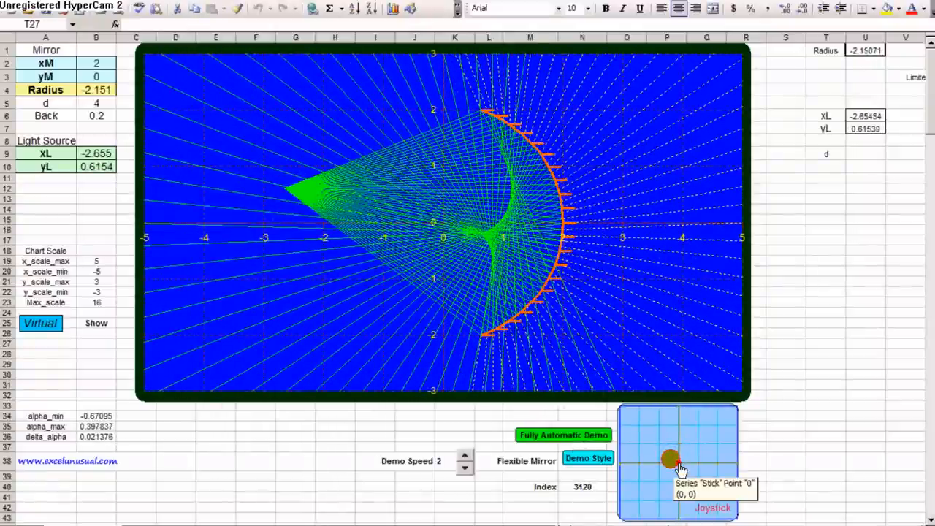
Steer the light source around the radius-2 mirror with the joystick, finishing at (-3.2, 0.1).
drag(671, 459, 650, 464)
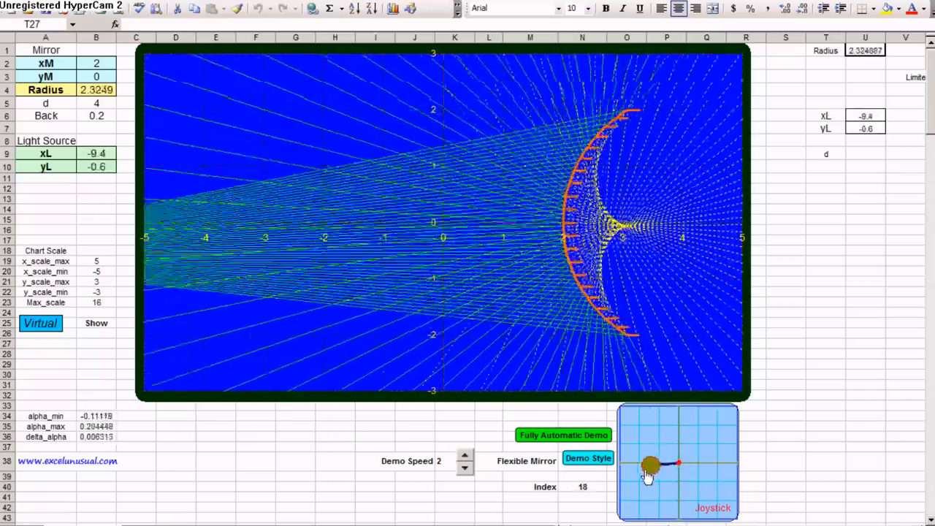
drag(650, 466, 678, 468)
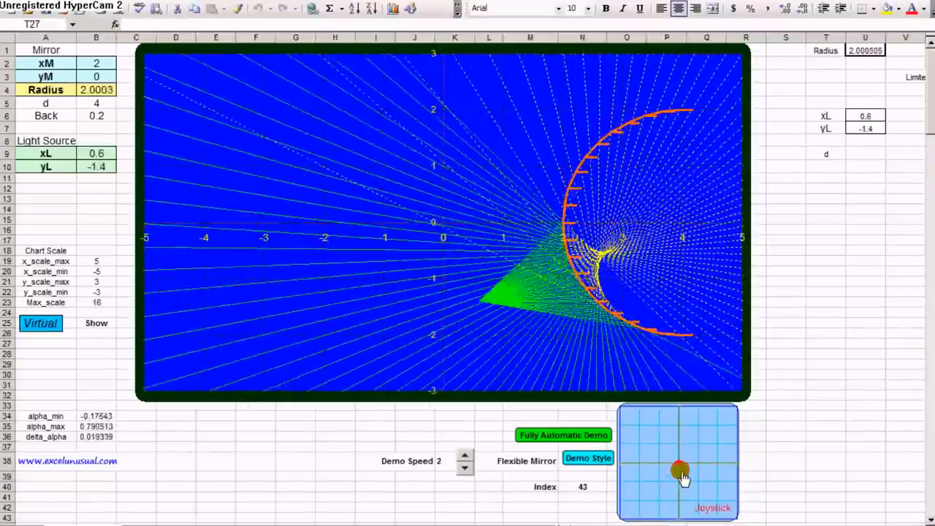
drag(679, 469, 665, 465)
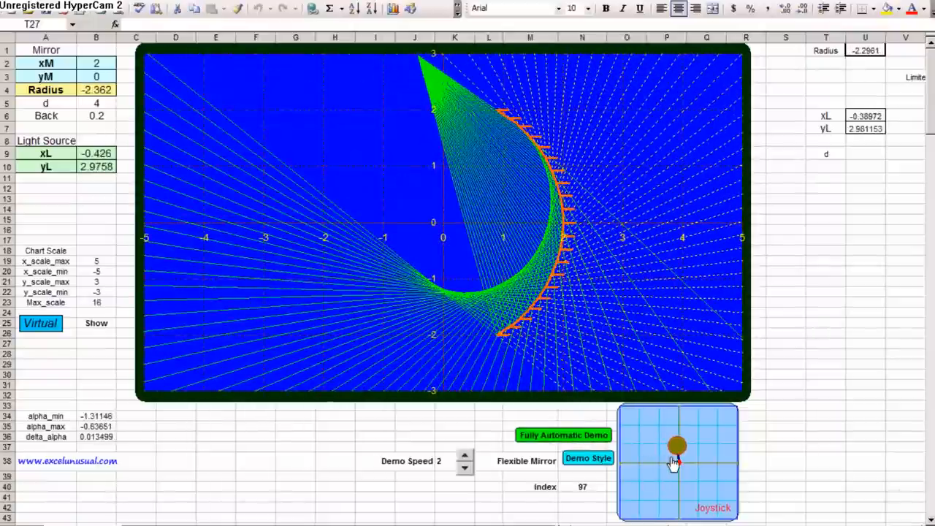
drag(676, 445, 658, 456)
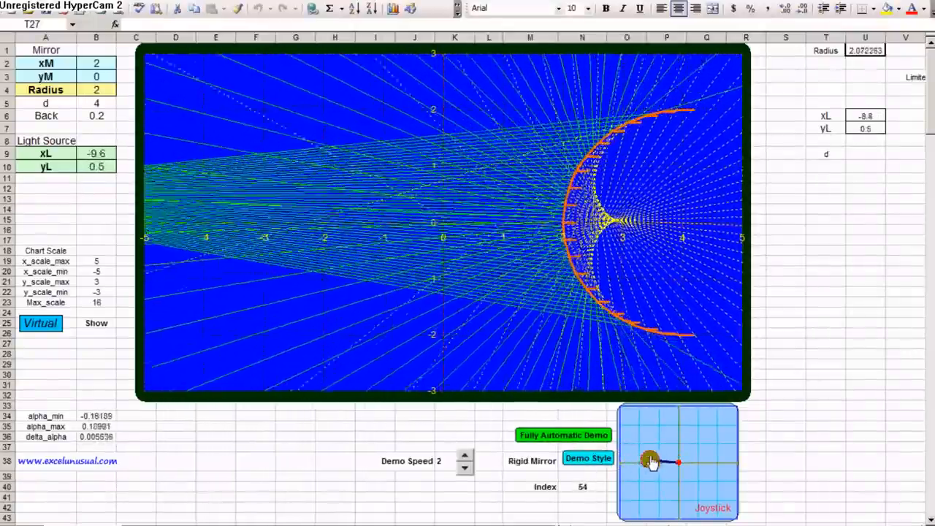
drag(650, 460, 679, 456)
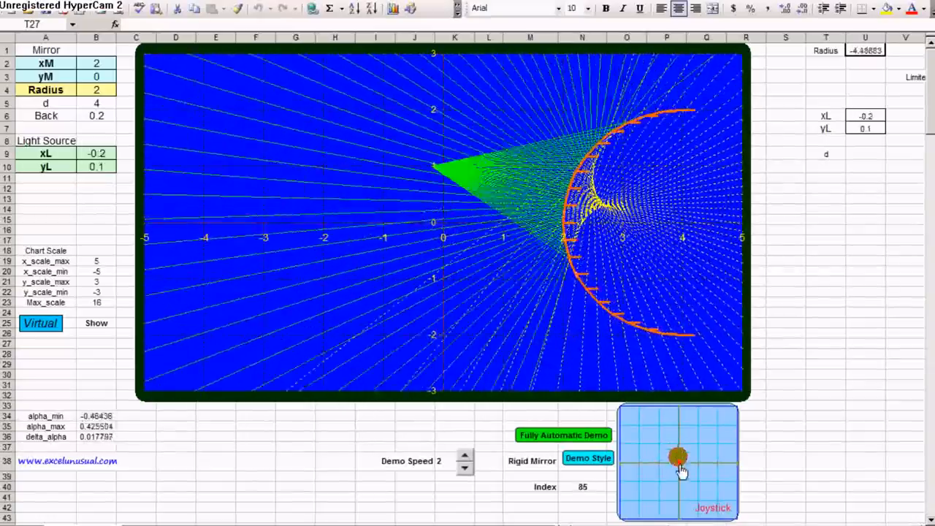
drag(678, 457, 671, 453)
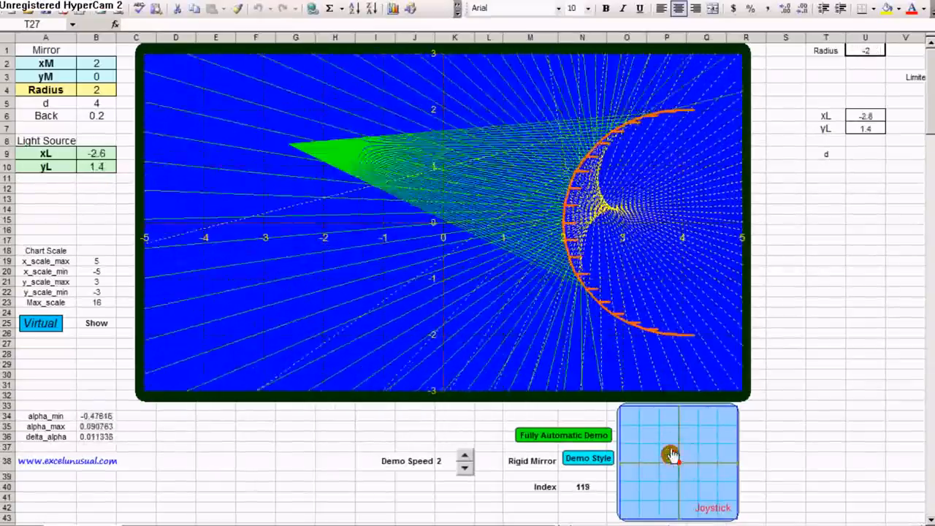
drag(671, 453, 680, 468)
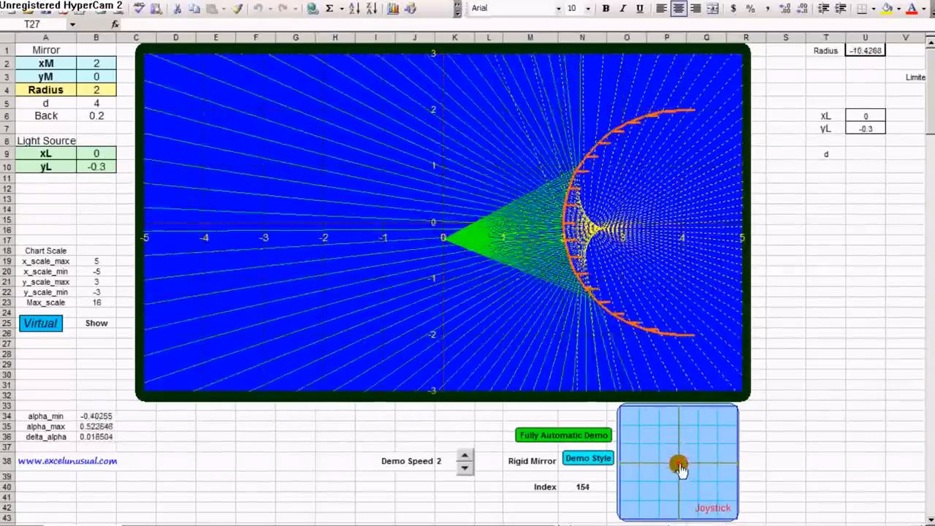
drag(679, 468, 666, 462)
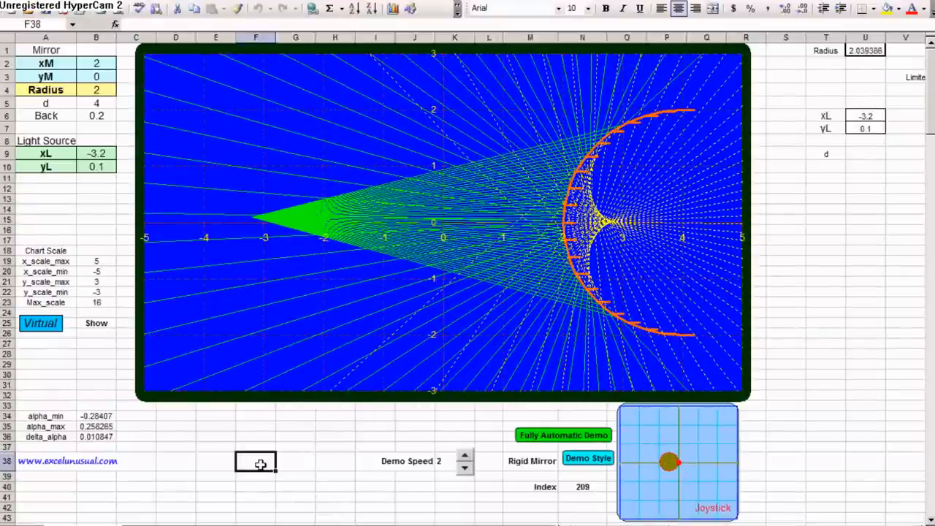
mouse_move(220, 430)
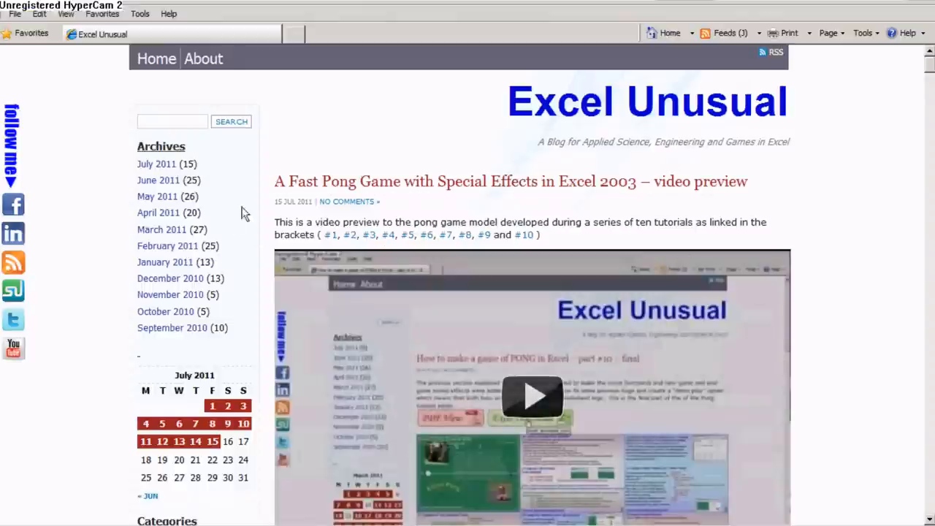
mouse_move(290, 118)
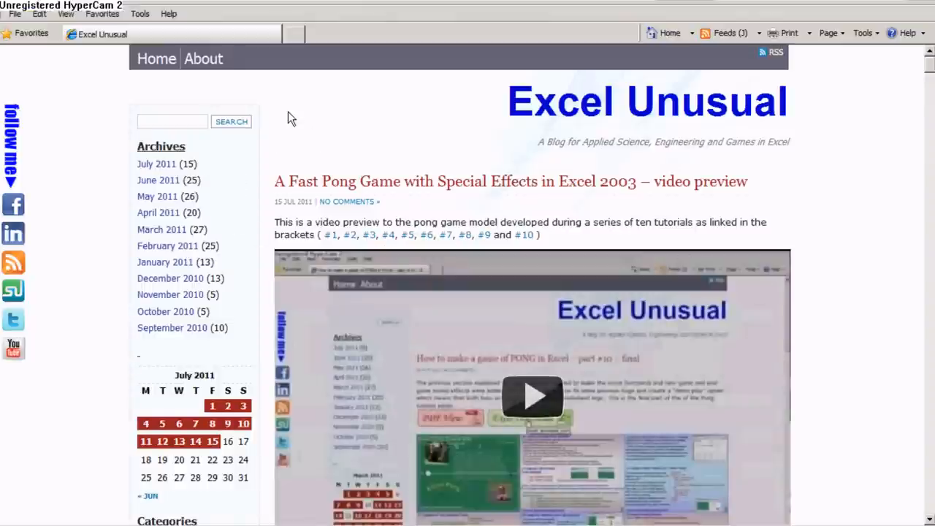
Scroll the blog home page down past the Pong video preview to the Random Walk post.
scroll(down, 3)
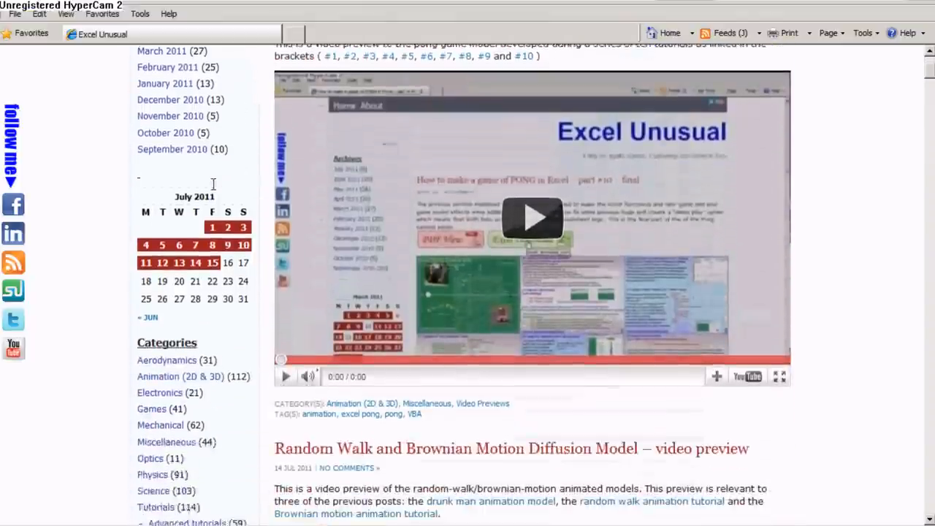
scroll(down, 3)
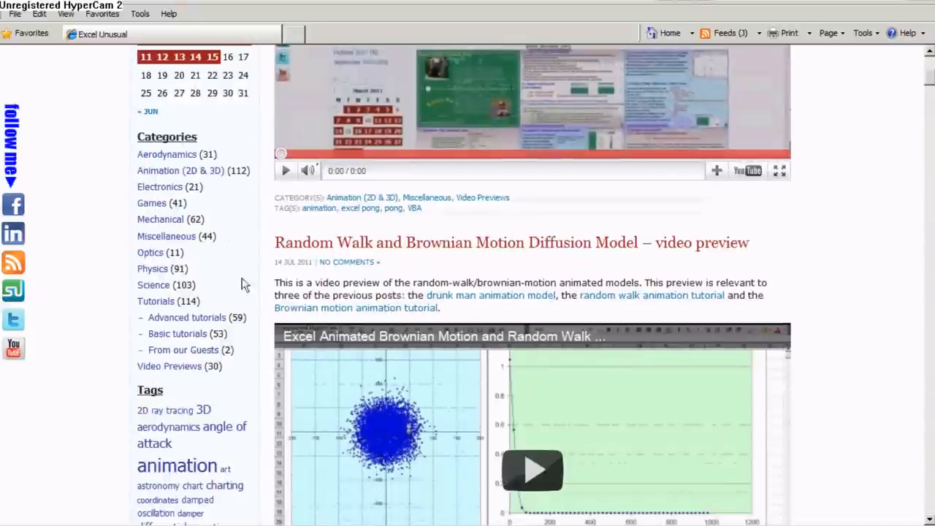
mouse_move(795, 195)
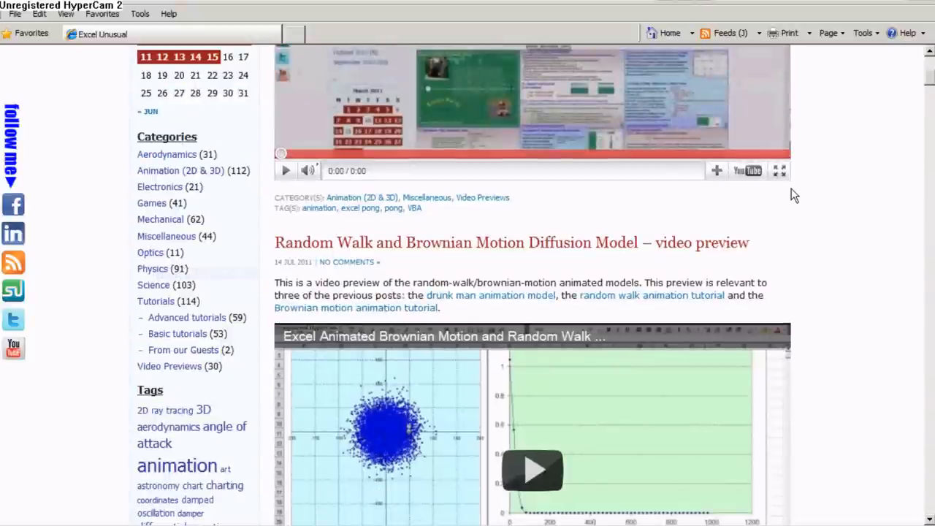
From the Optics category, reach the 'A 2D Demo for Spherical Mirrors in Excel' post.
click(149, 251)
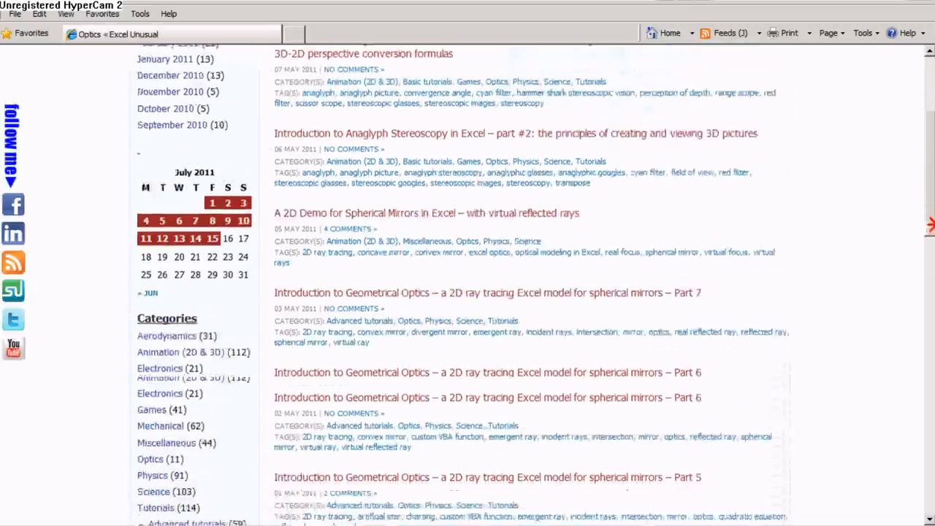
scroll(down, 3)
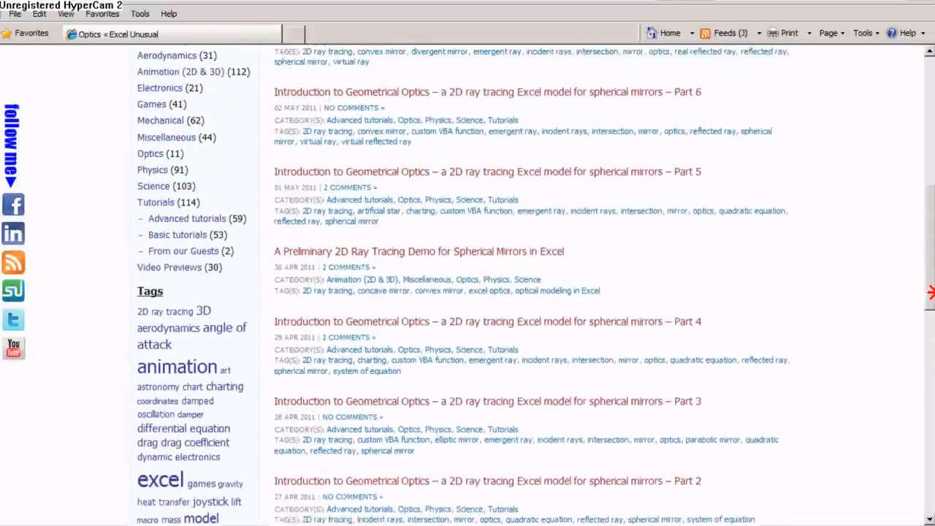
scroll(up, 3)
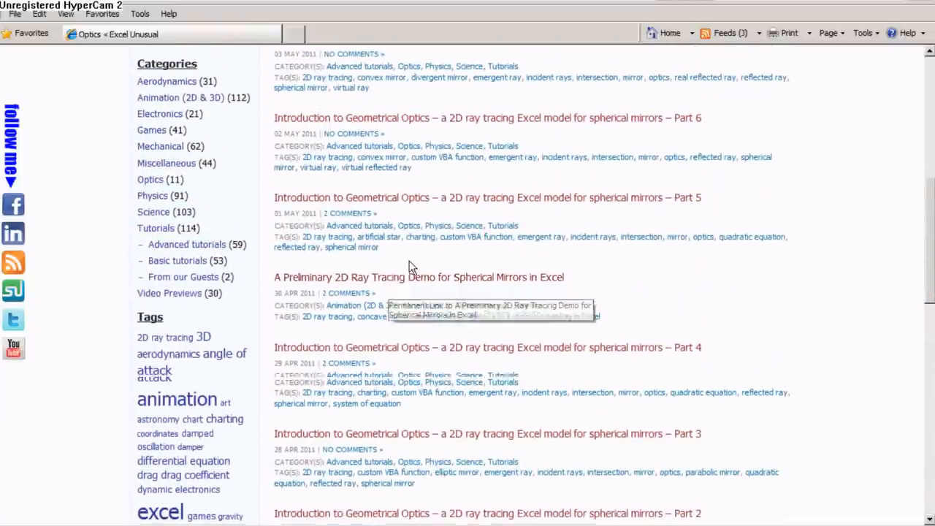
scroll(up, 3)
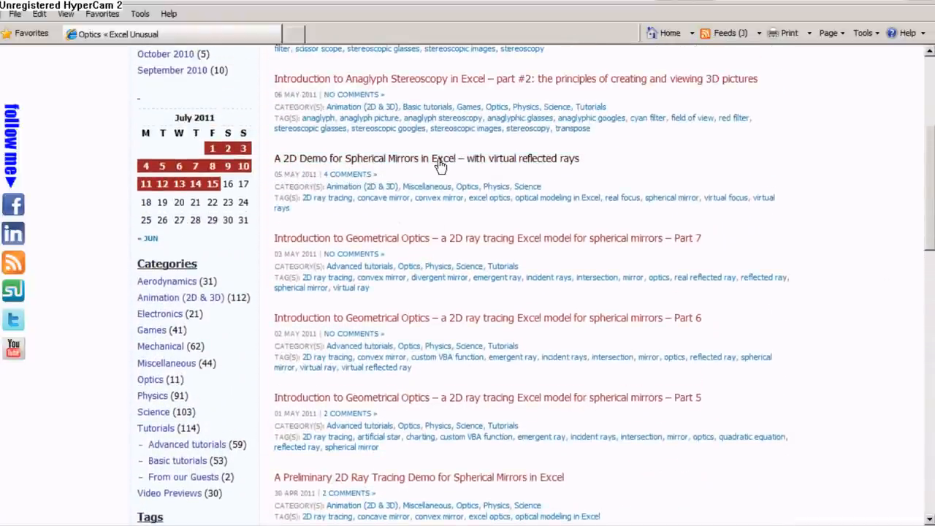
click(426, 157)
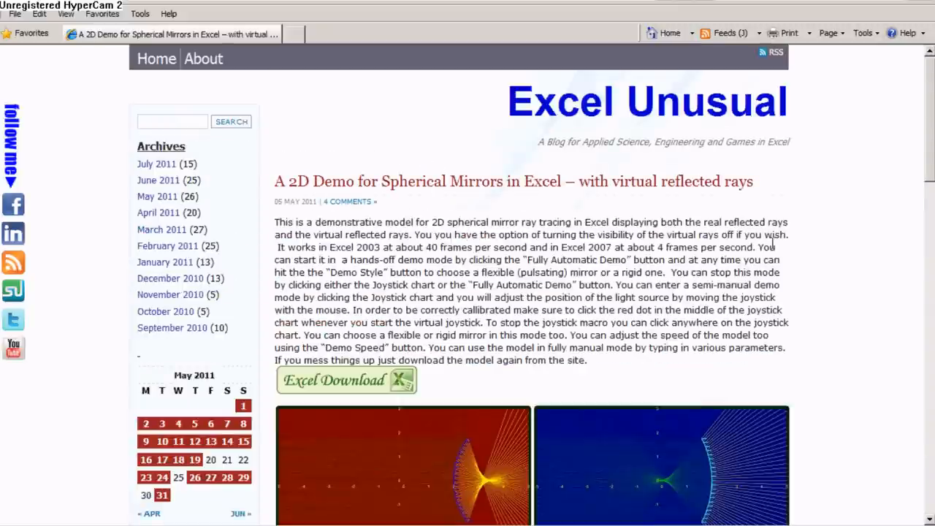
mouse_move(826, 252)
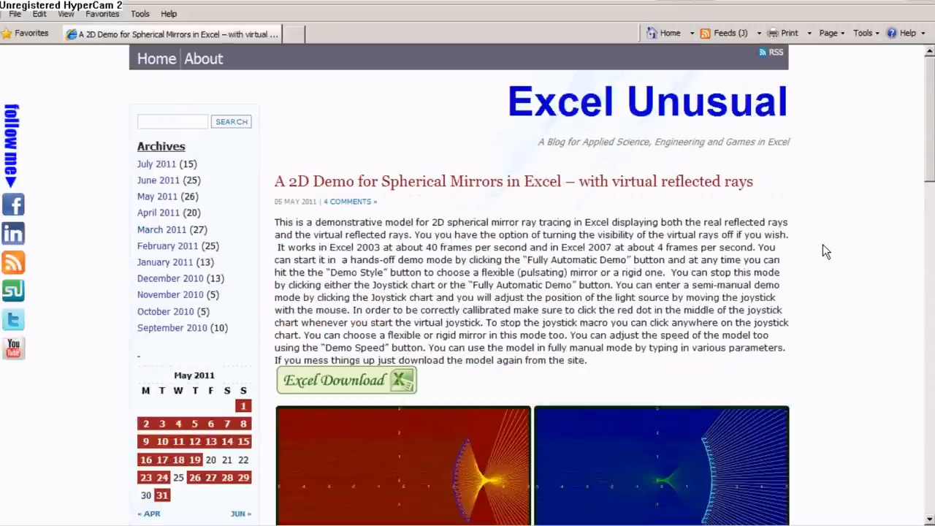
Download Mirrors_Experimental_5.xls from the post's Excel Download image and open it directly.
scroll(down, 3)
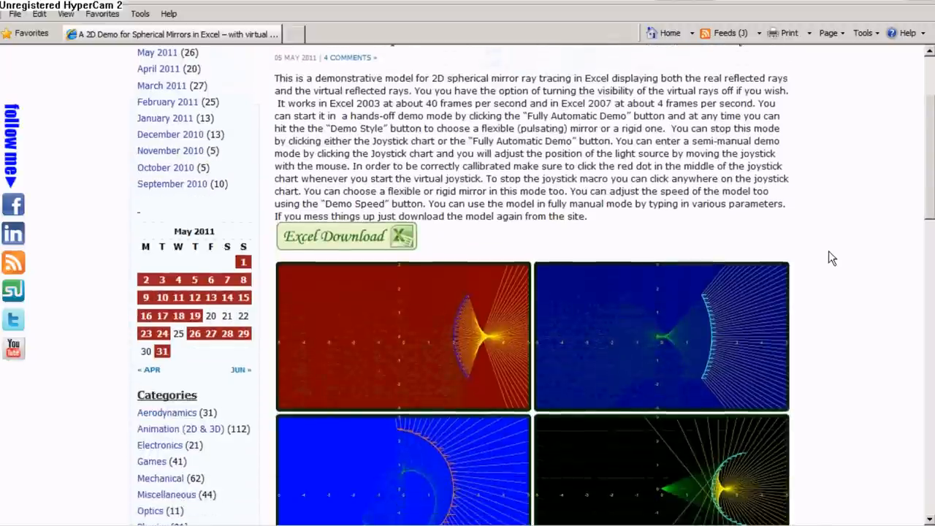
scroll(down, 3)
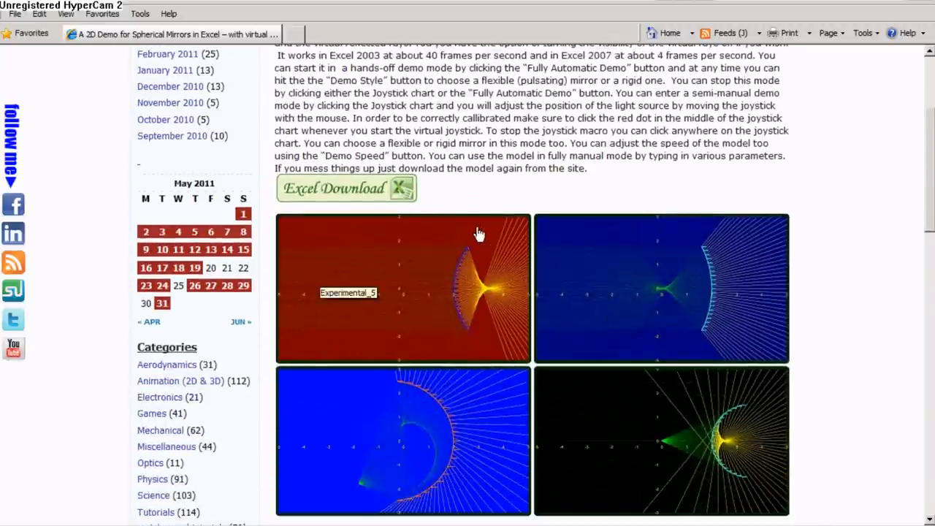
scroll(up, 3)
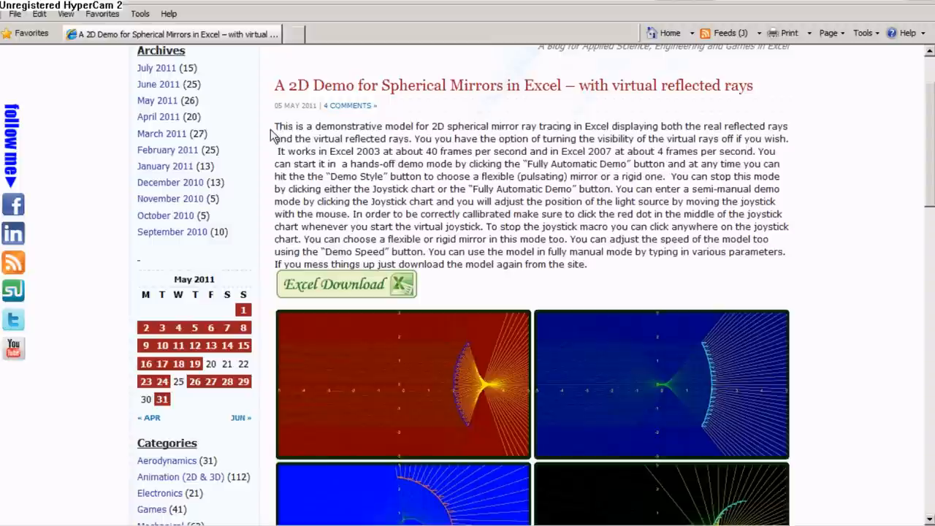
mouse_move(435, 129)
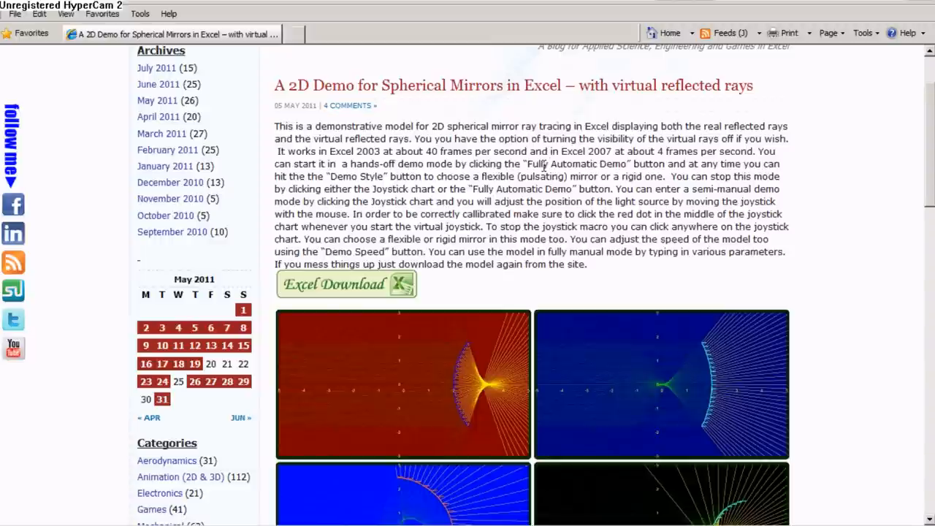
mouse_move(368, 283)
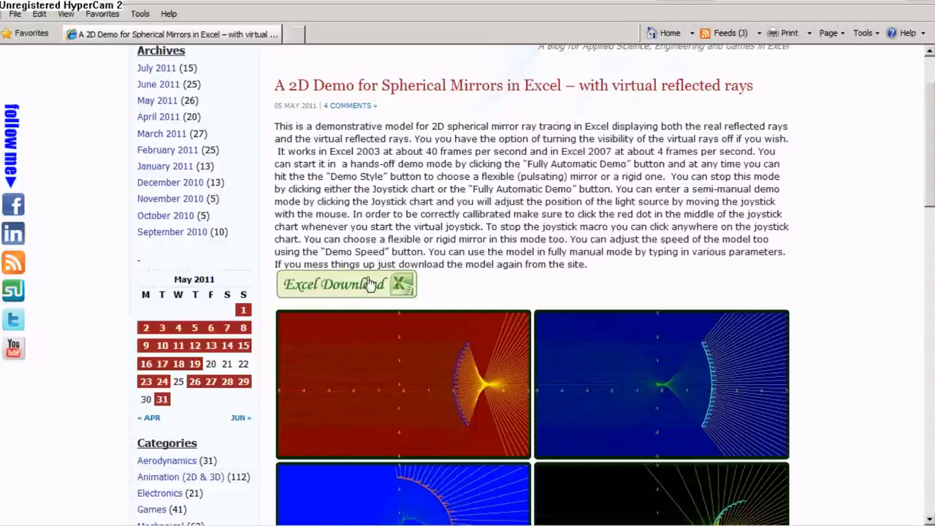
click(345, 283)
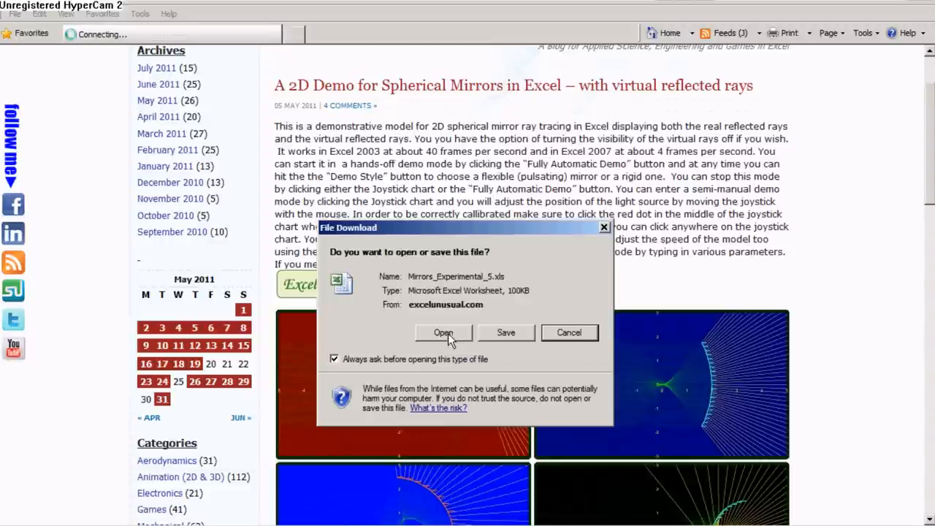
click(444, 333)
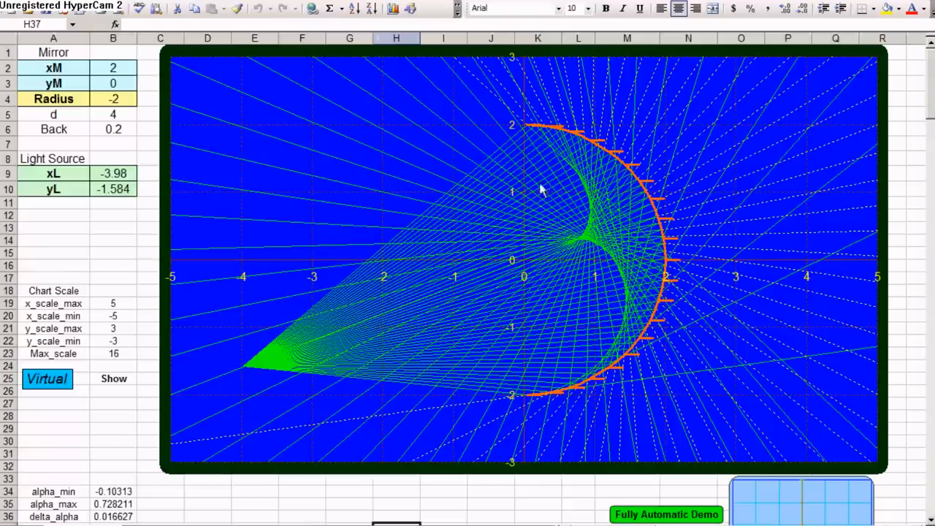
mouse_move(930, 51)
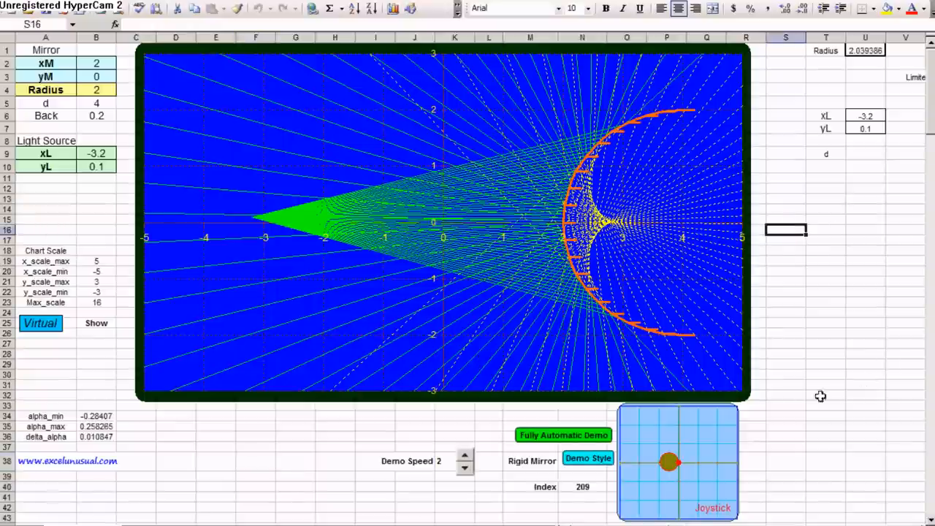
Select a worksheet cell once the radius-2 mirror model with source at (-3.2, 0.1) has recalculated.
click(337, 448)
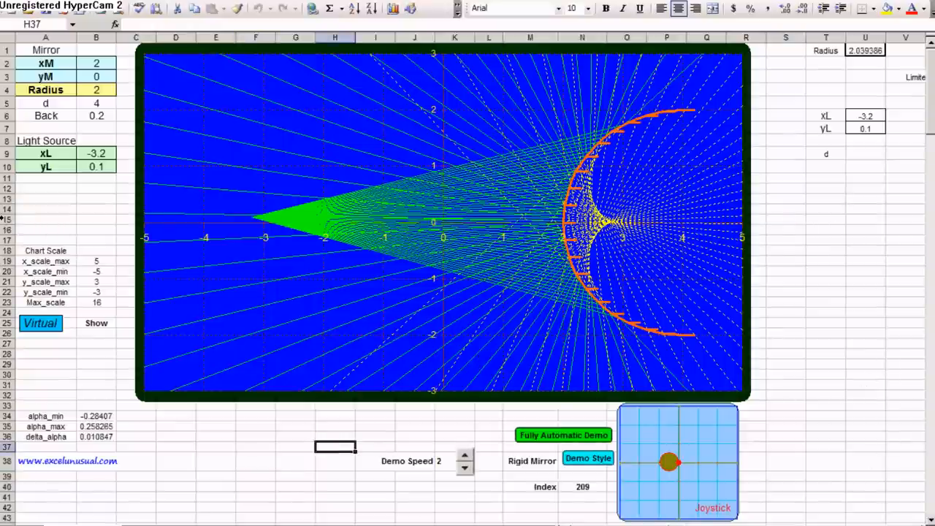
scroll(down, 3)
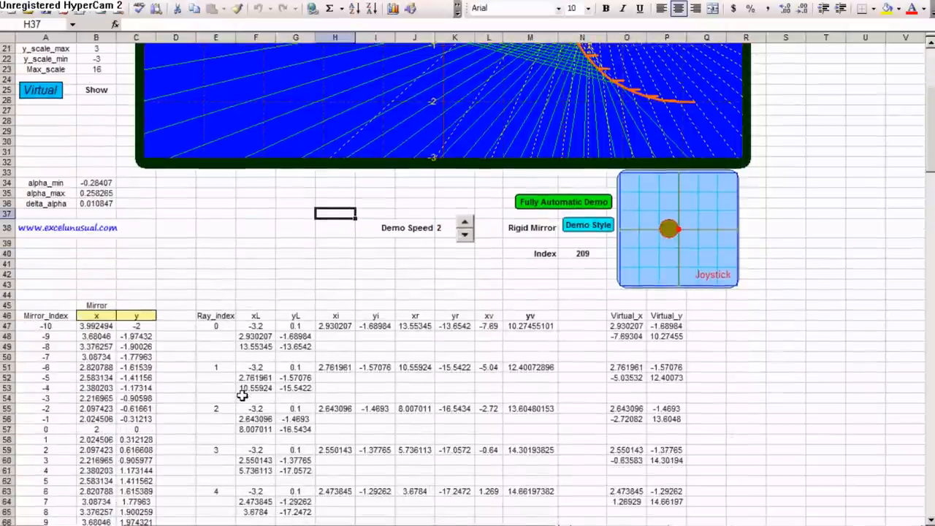
scroll(down, 3)
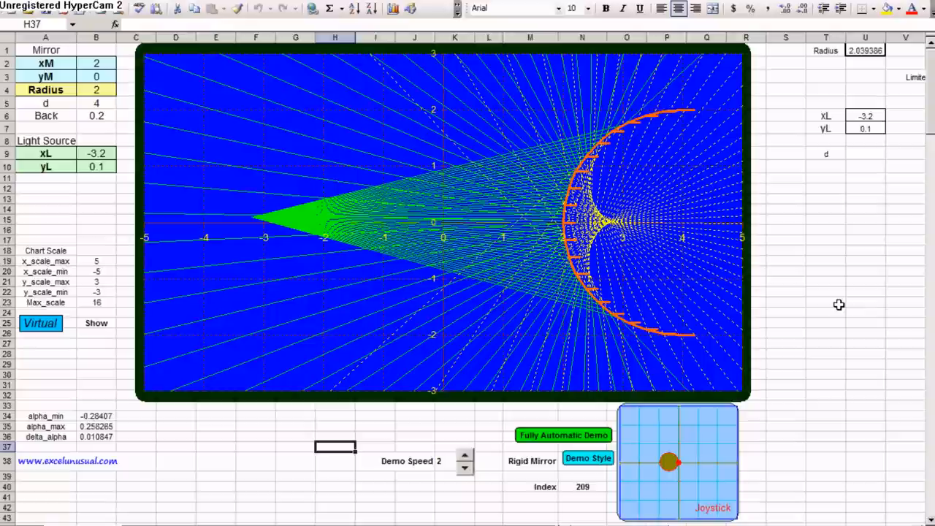
mouse_move(814, 260)
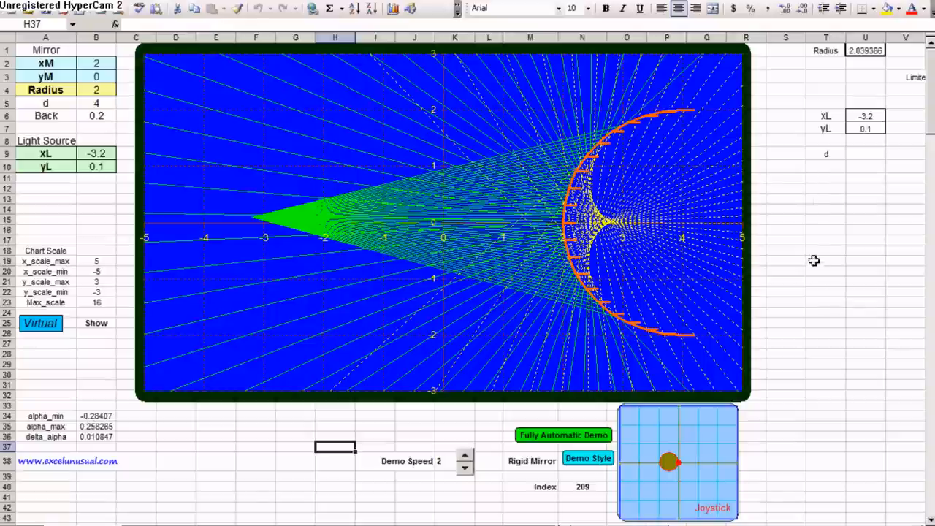
mouse_move(801, 219)
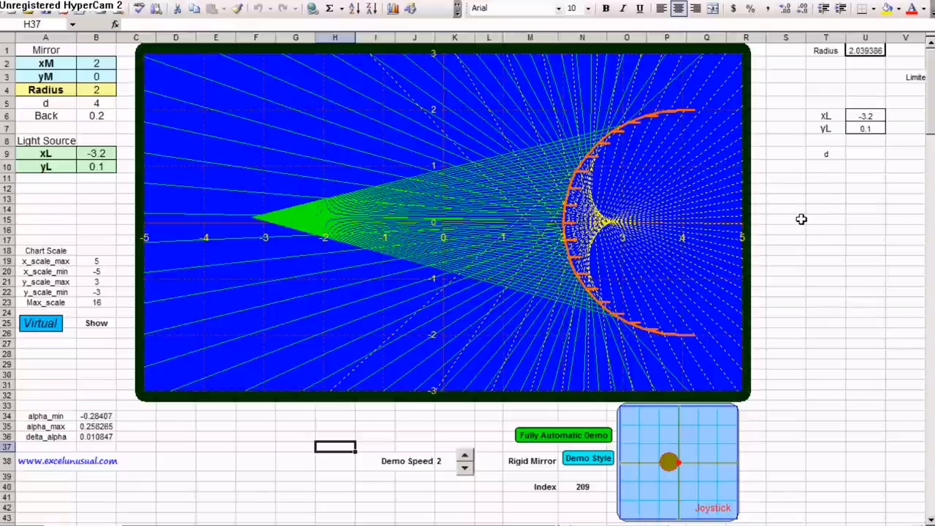